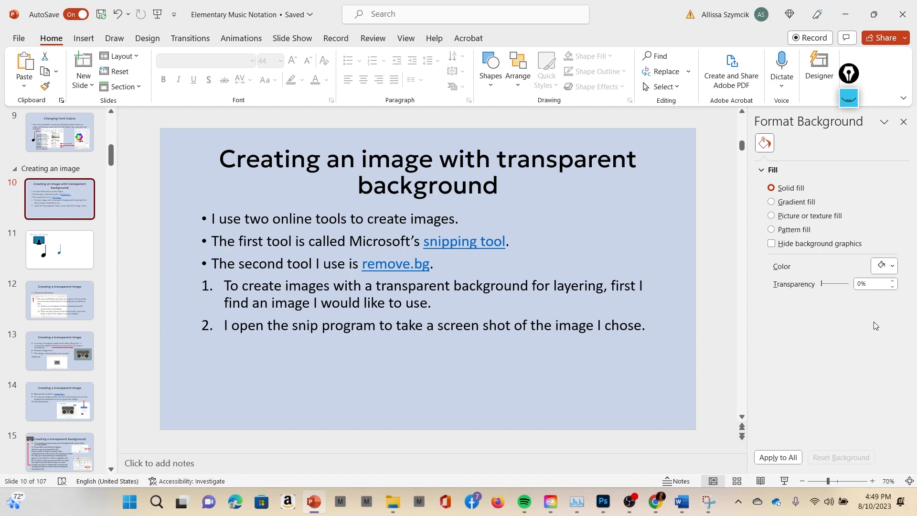
mouse_move(464, 242)
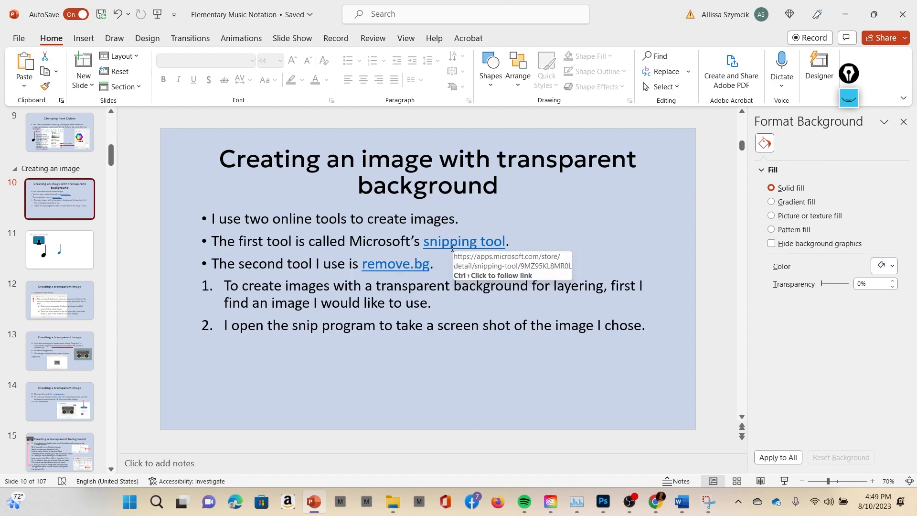
mouse_move(418, 268)
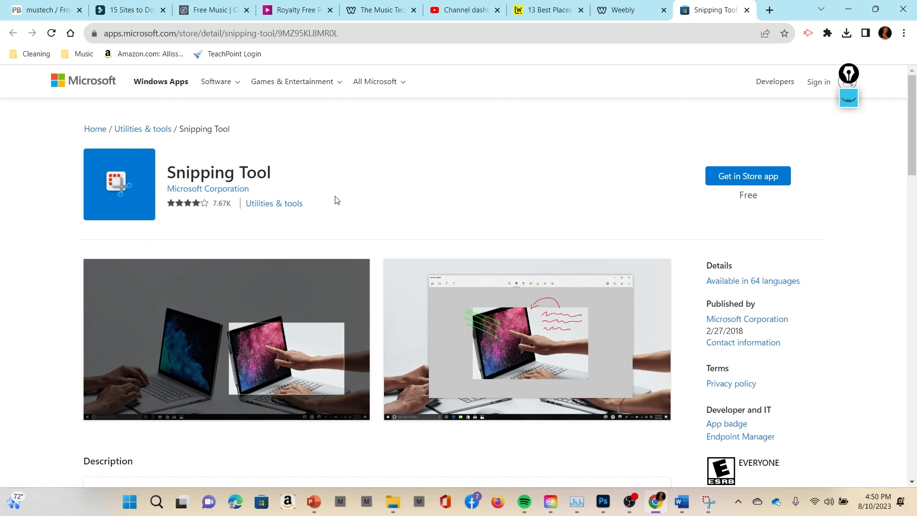
mouse_move(350, 186)
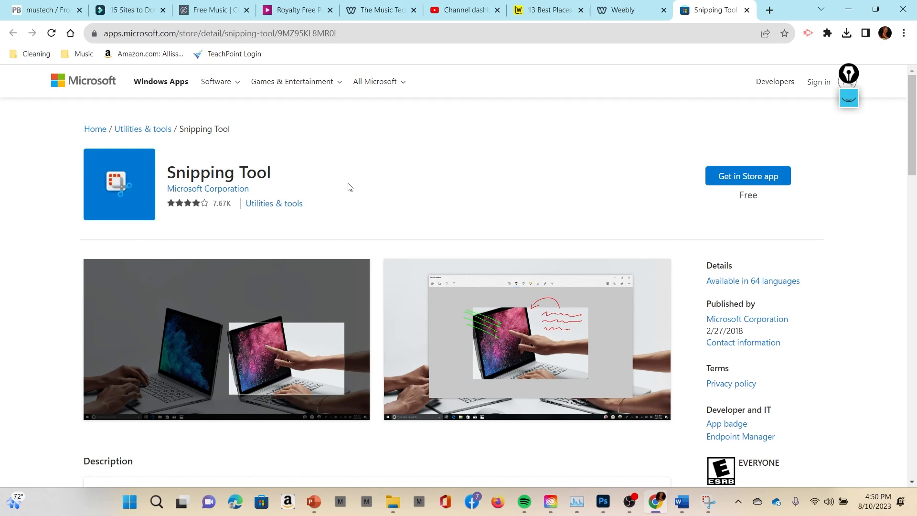
mouse_move(540, 198)
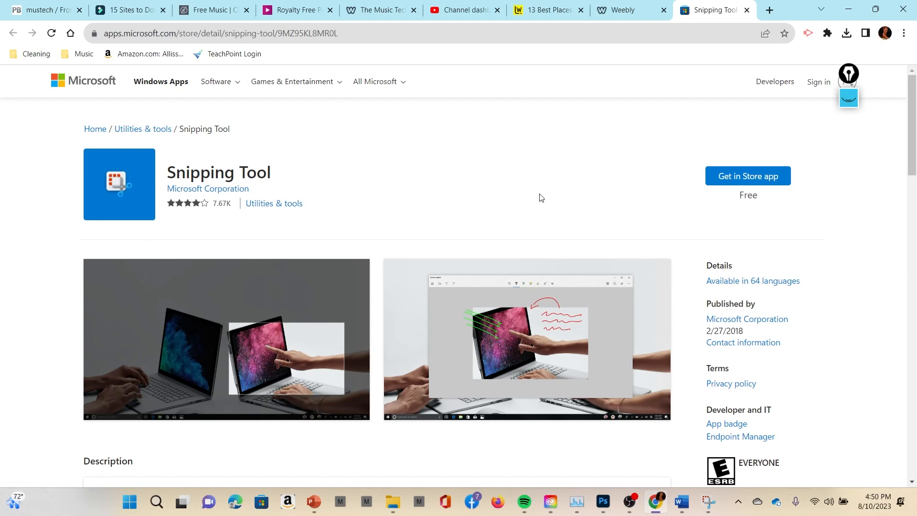
mouse_move(698, 198)
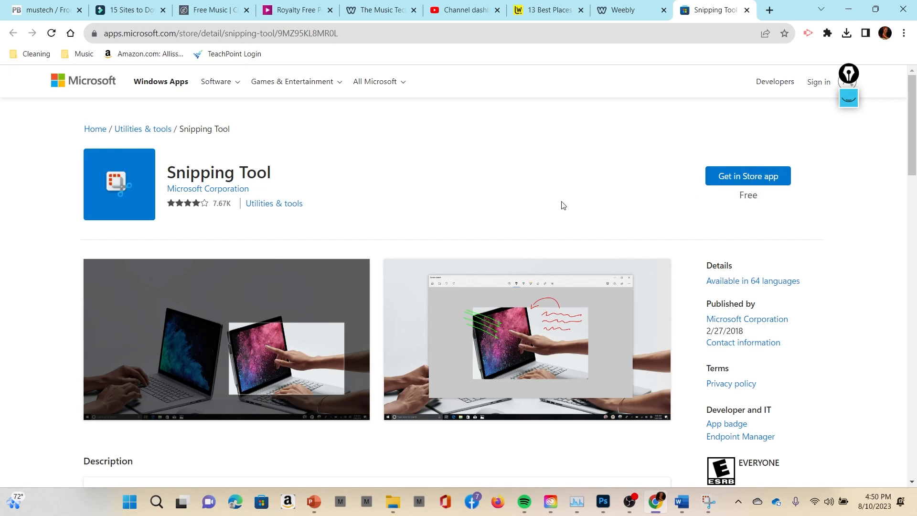
Open the Snipping Tool listing in the Microsoft Store app from the web page
left_click(748, 176)
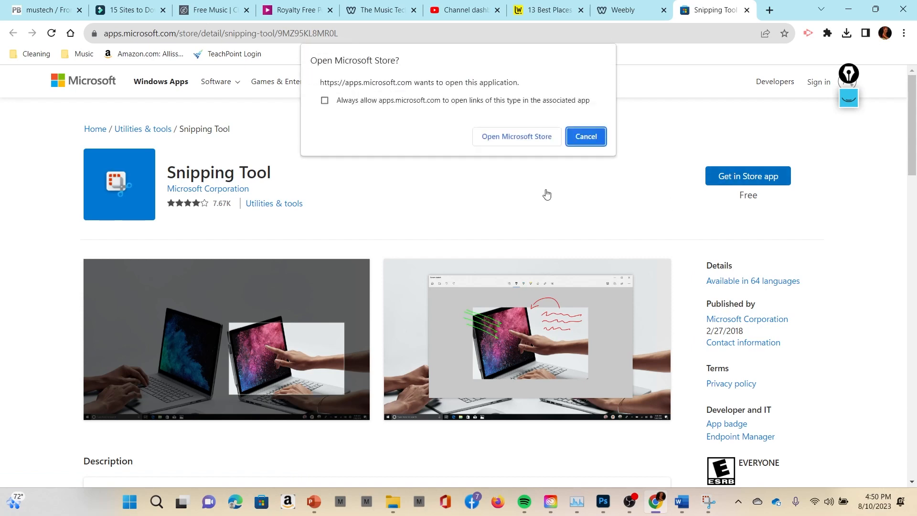
left_click(516, 137)
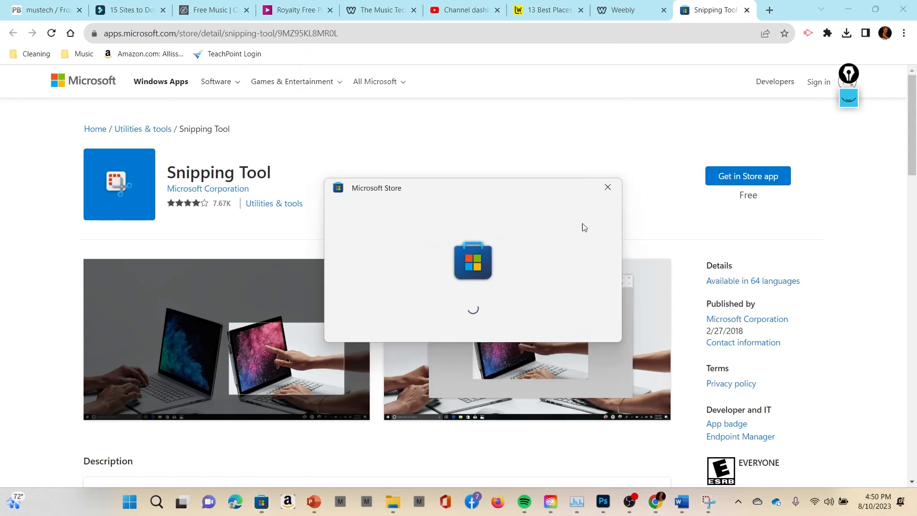
mouse_move(643, 140)
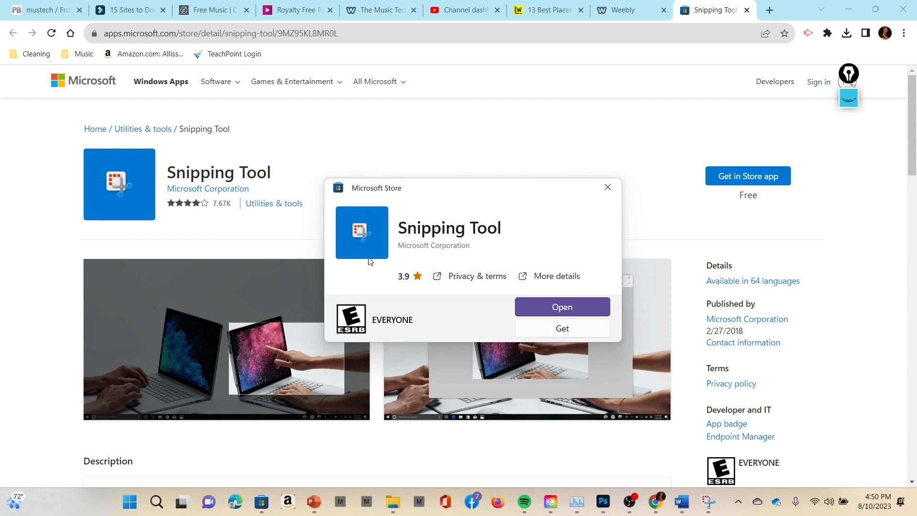
mouse_move(563, 332)
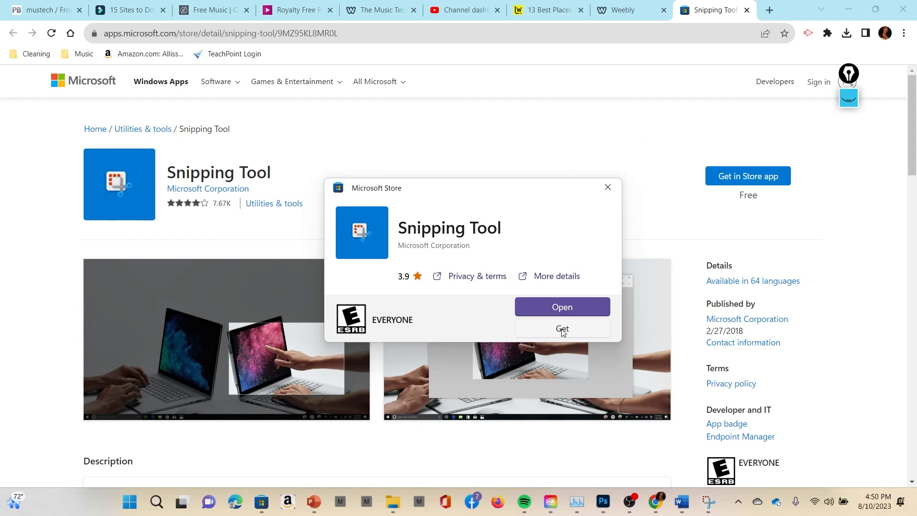
mouse_move(608, 187)
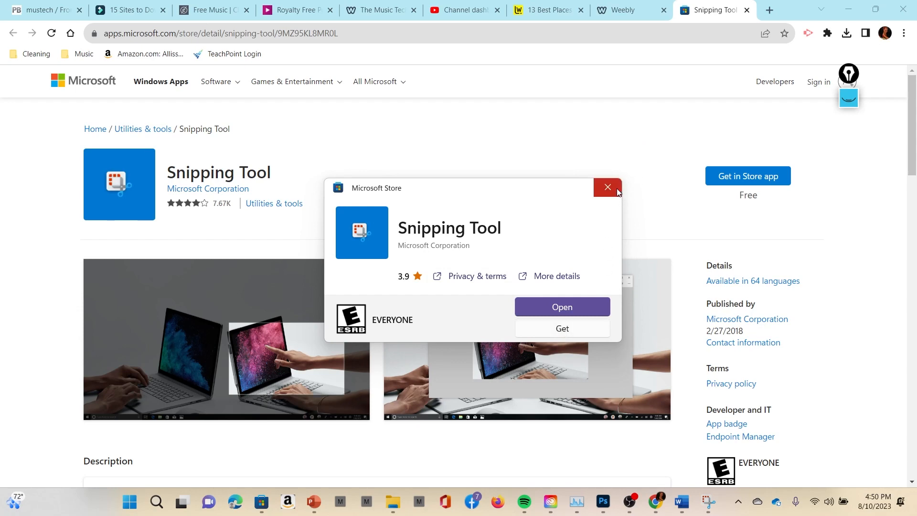
Close the Store pop-up and return to slide 11 with the quarter notes
left_click(607, 187)
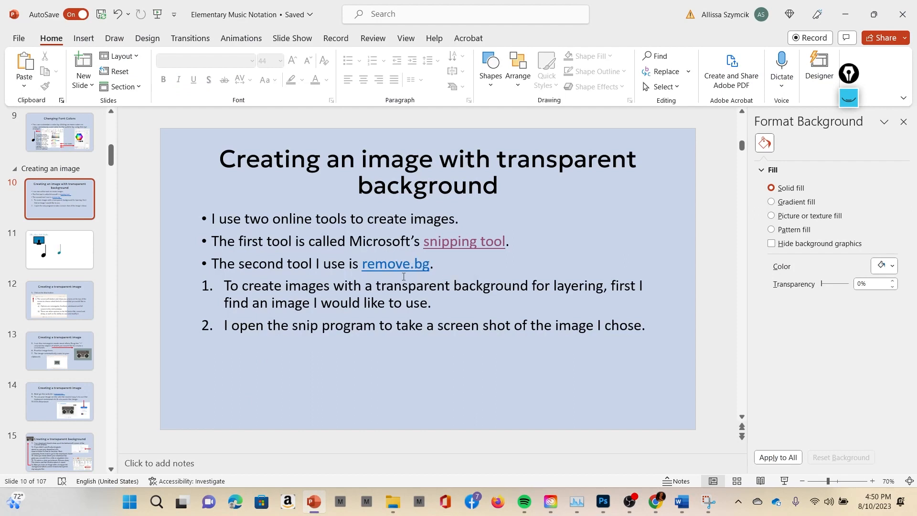
mouse_move(290, 260)
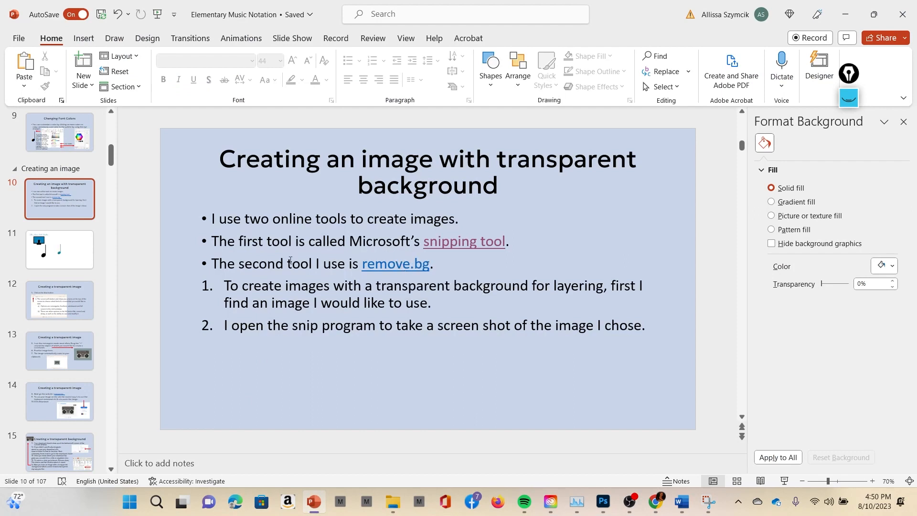
left_click(59, 250)
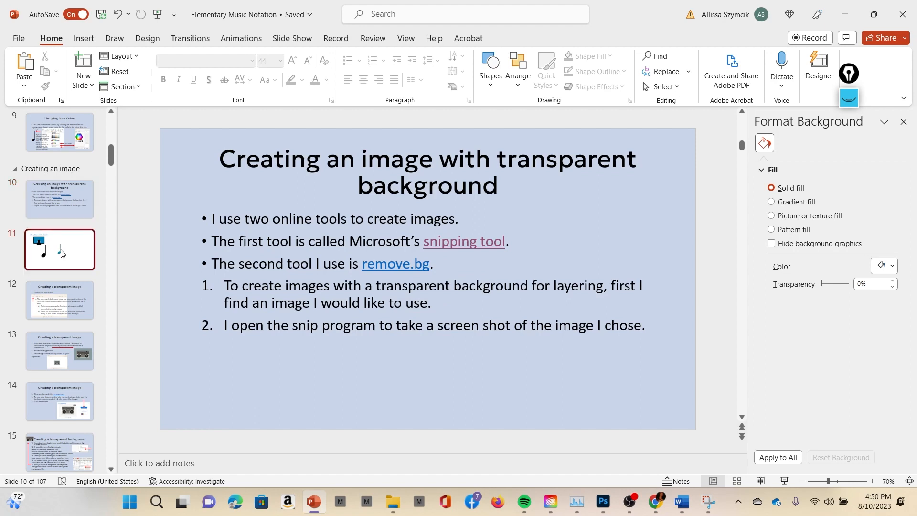
left_click(59, 250)
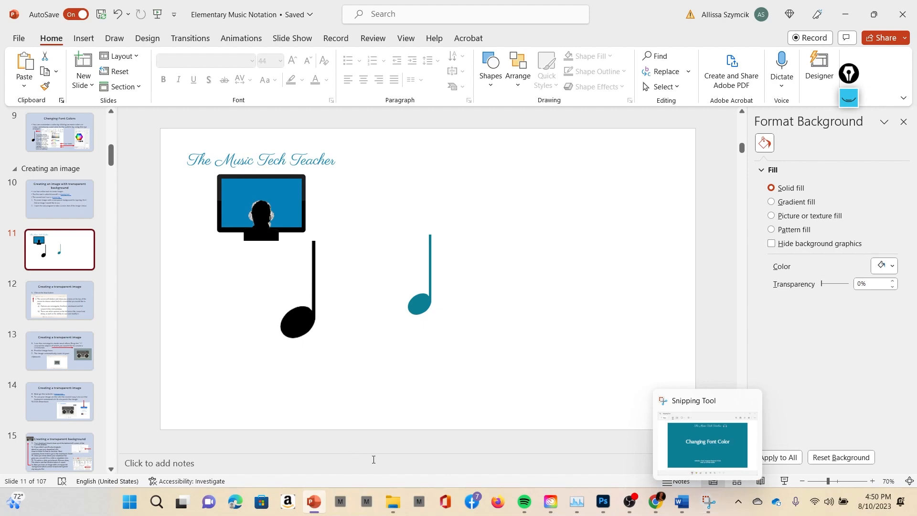
Capture a new Snipping Tool snip of the teal quarter note and open it
left_click(708, 444)
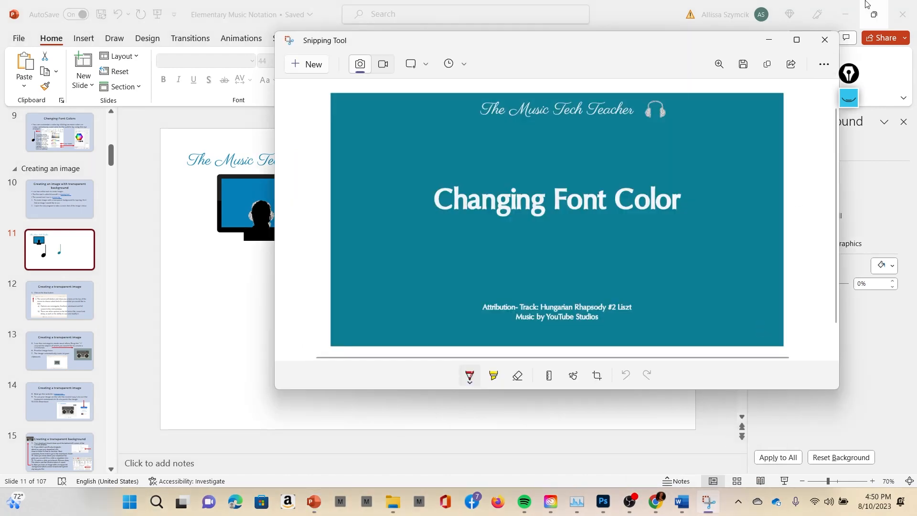
left_click(825, 39)
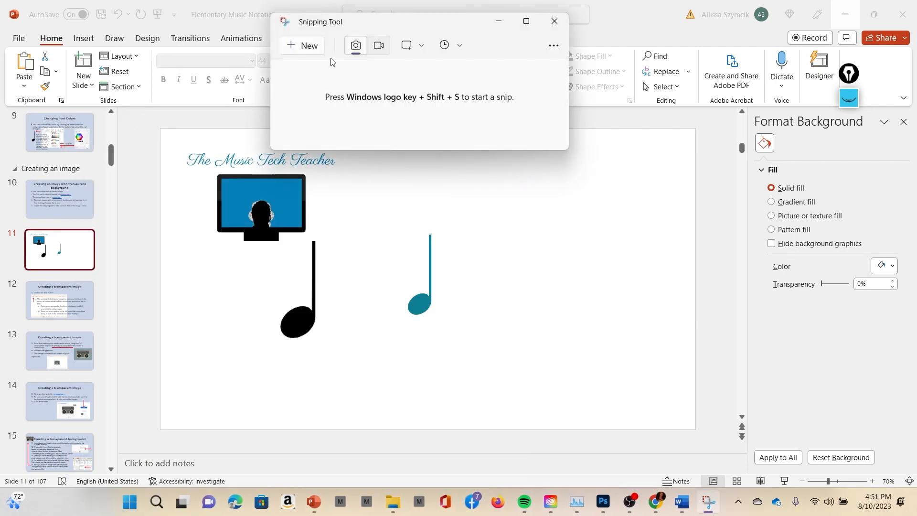
mouse_move(310, 50)
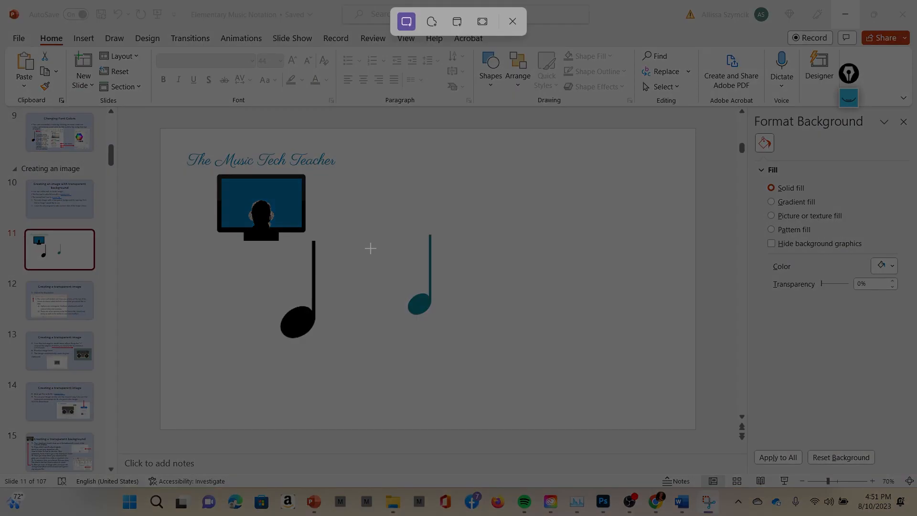
mouse_move(365, 198)
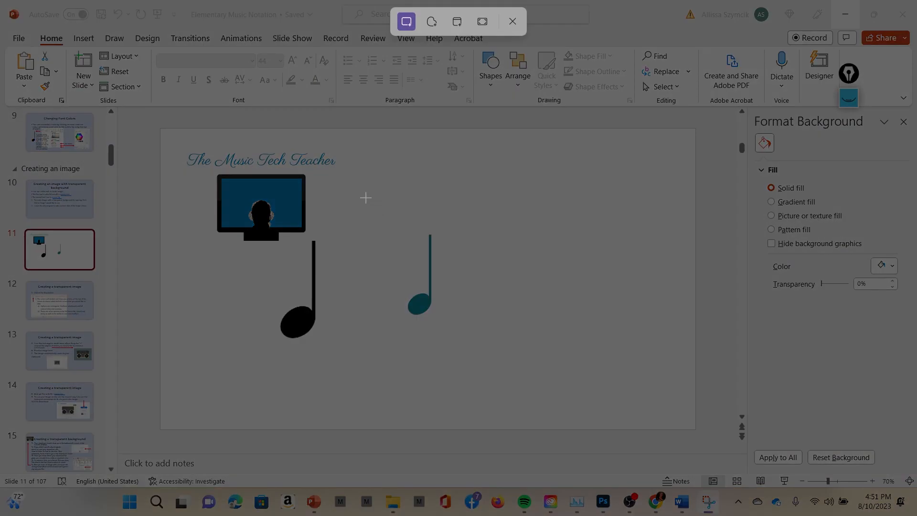
mouse_move(416, 229)
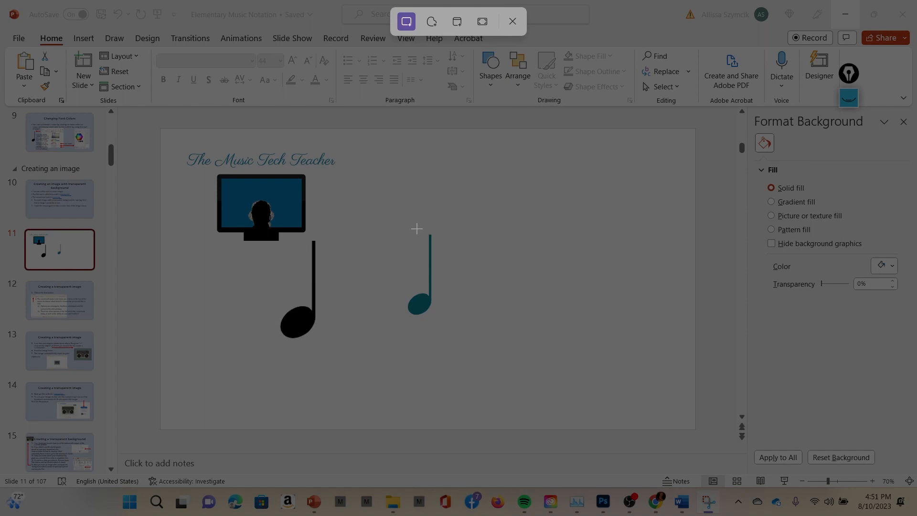
mouse_move(407, 232)
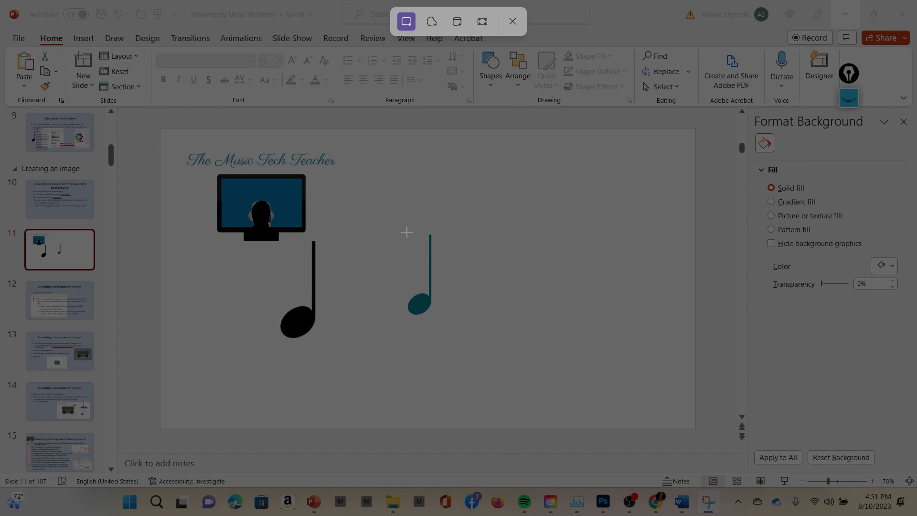
mouse_move(410, 230)
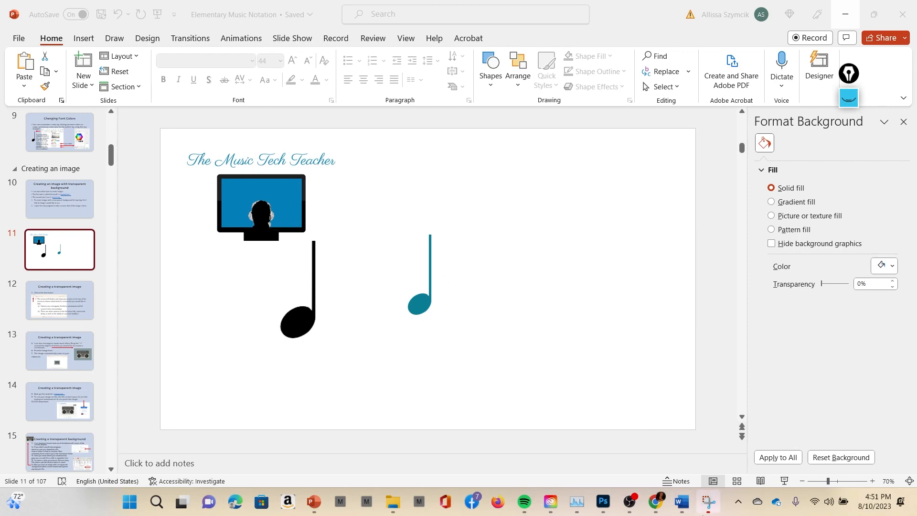
left_click(707, 502)
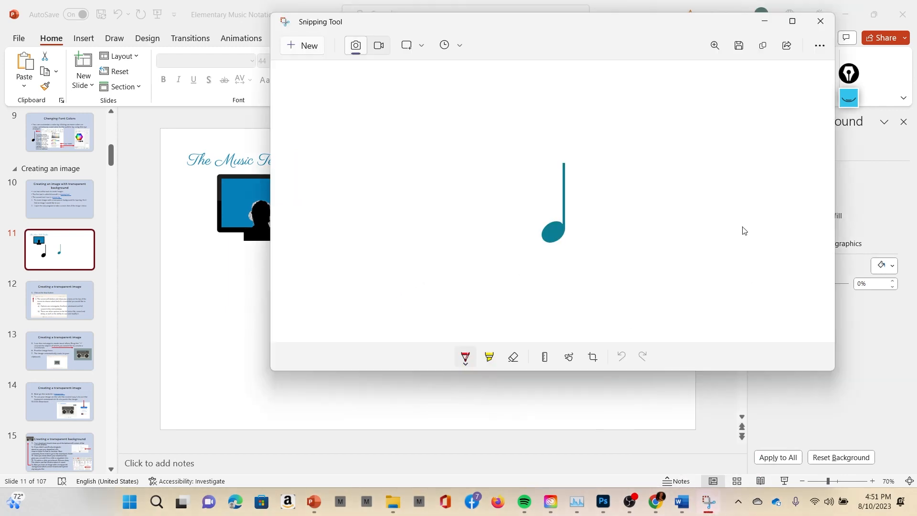
mouse_move(583, 241)
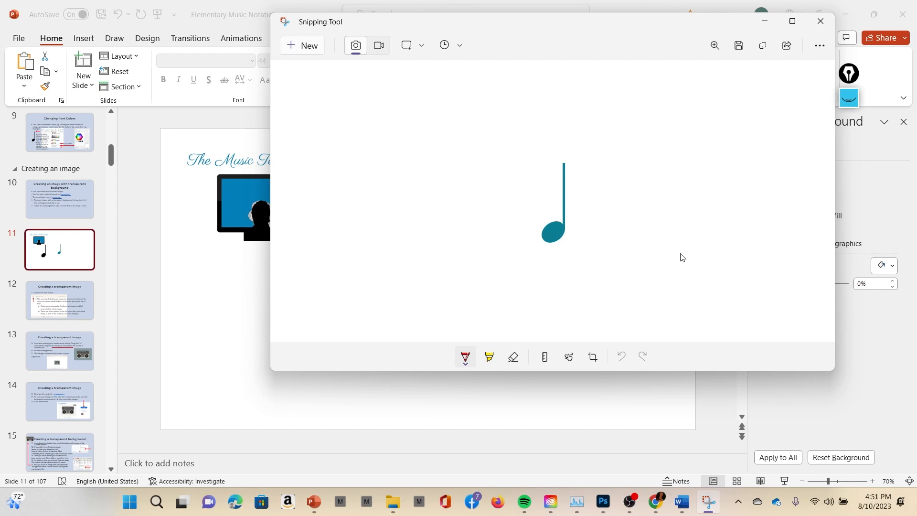
mouse_move(739, 46)
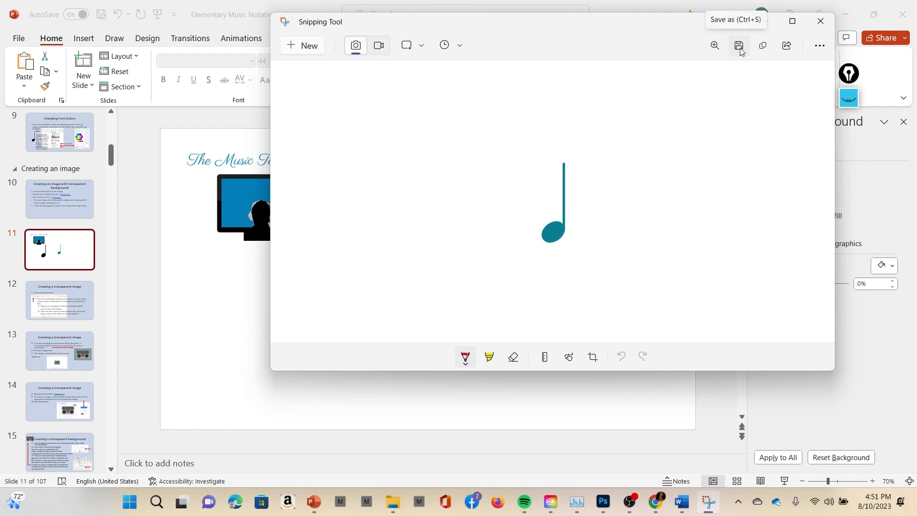
mouse_move(772, 29)
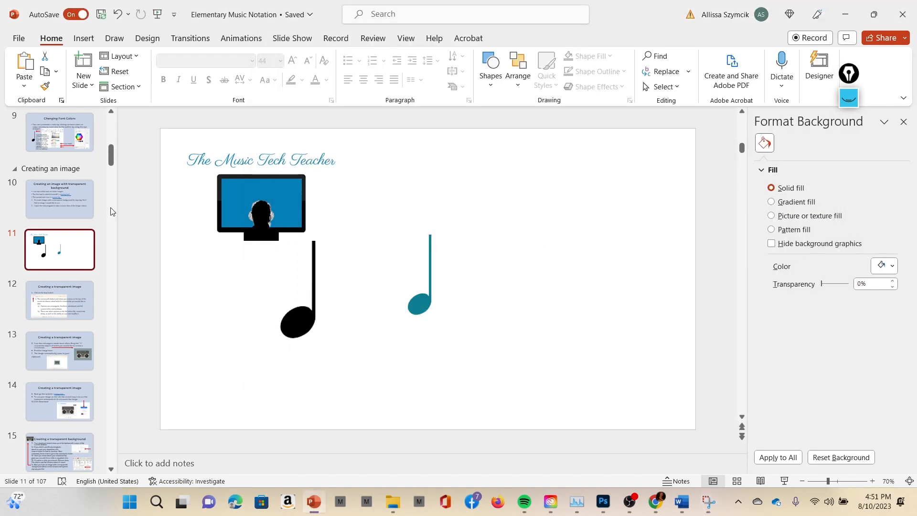
Follow the remove.bg hyperlink on slide 10 into the browser
left_click(59, 199)
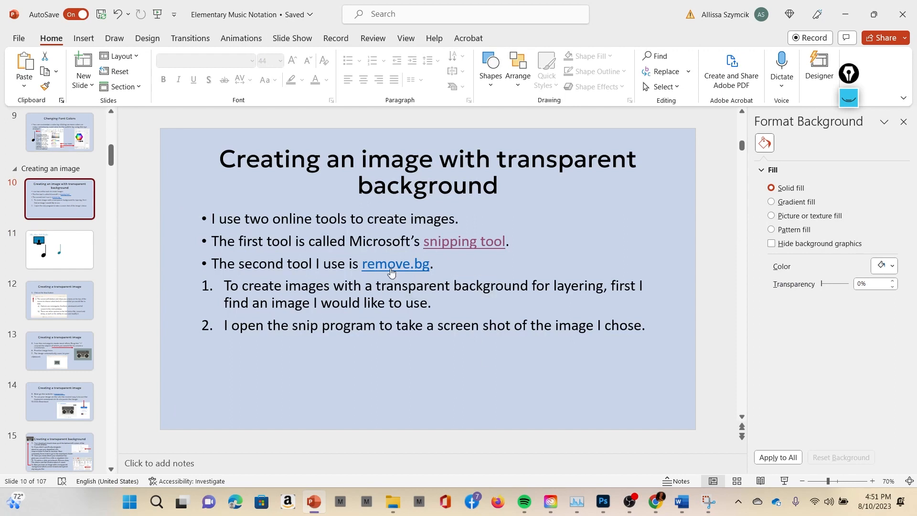
left_click(395, 264)
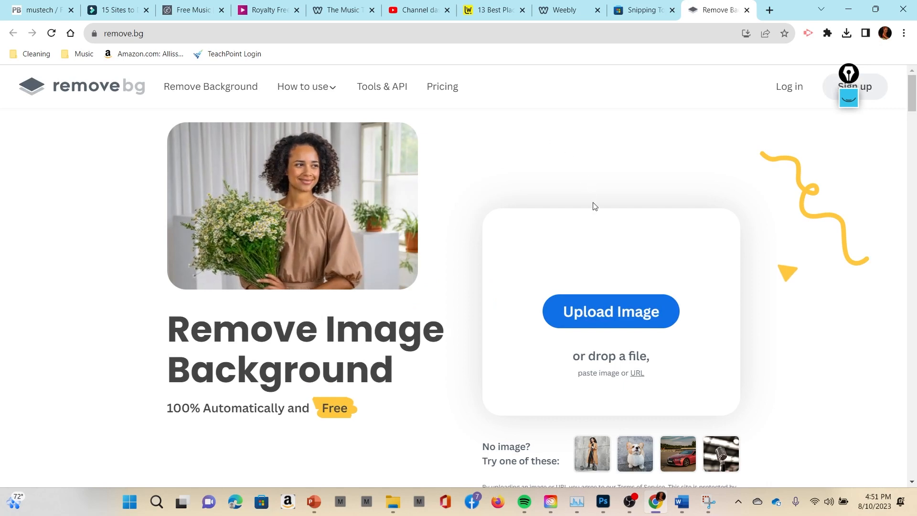
Upload the teal note snip to remove.bg and zoom in twice on the cutout
left_click(611, 311)
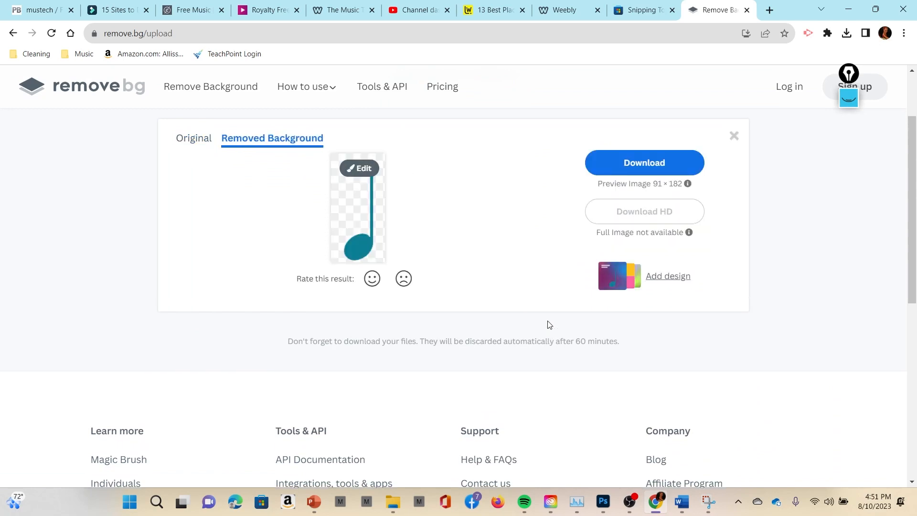
mouse_move(365, 175)
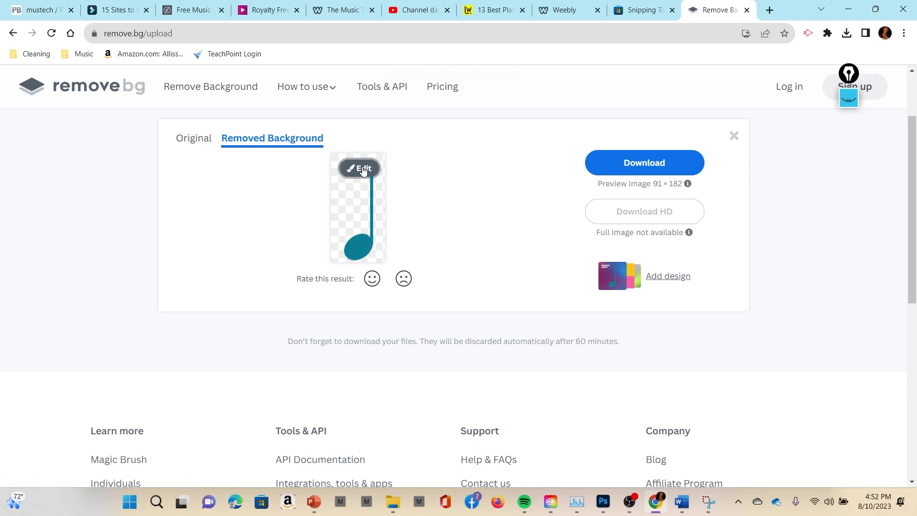
left_click(358, 169)
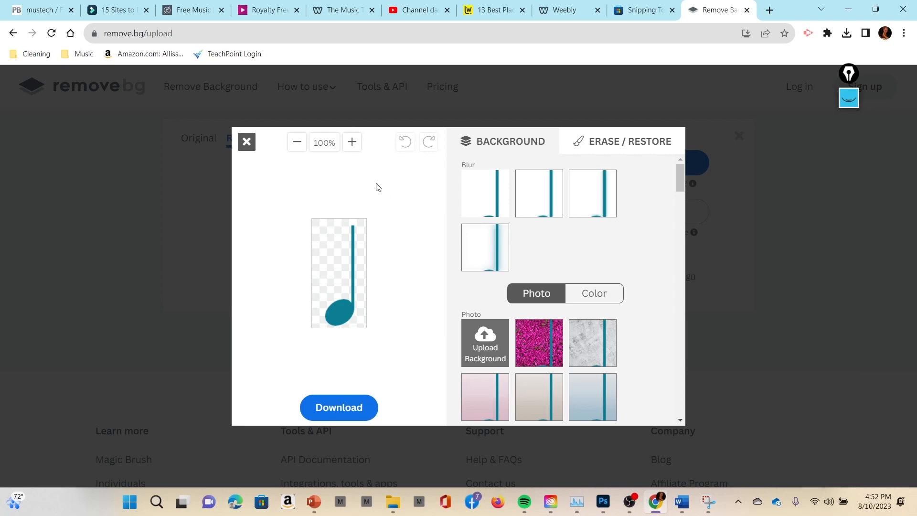
left_click(352, 142)
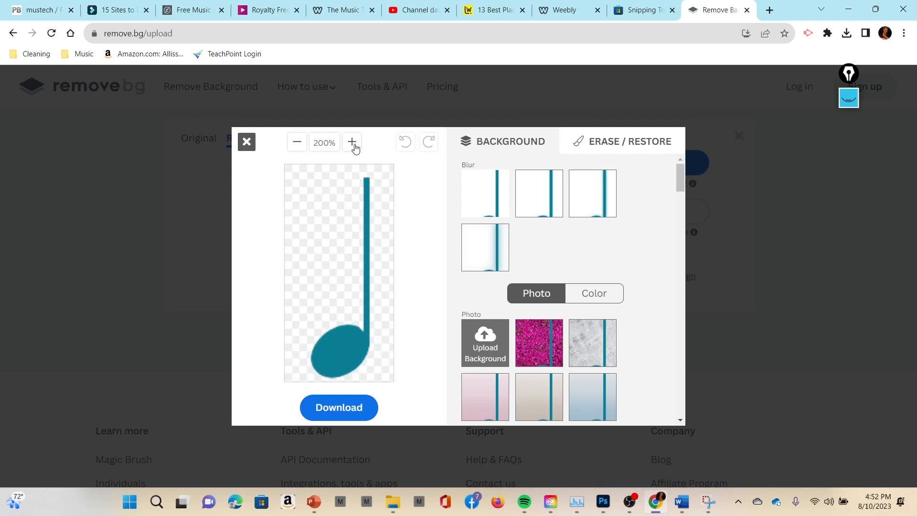
left_click(352, 143)
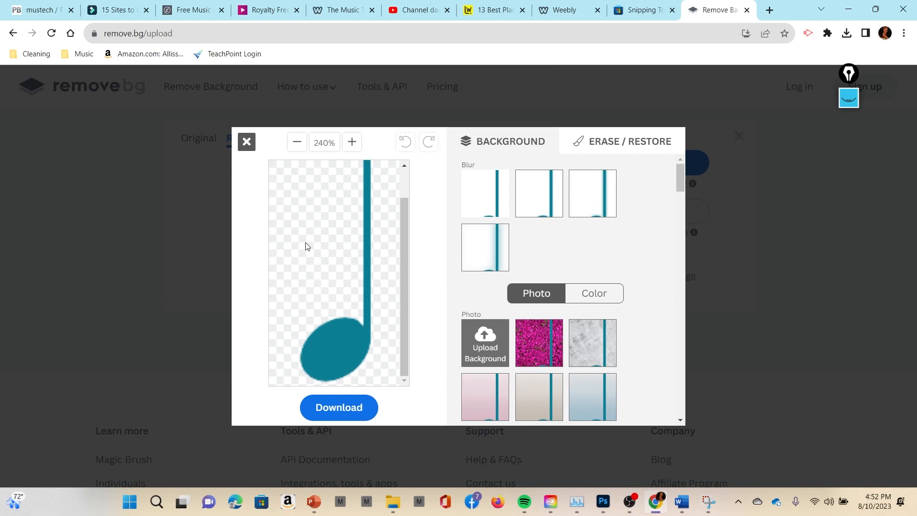
mouse_move(291, 301)
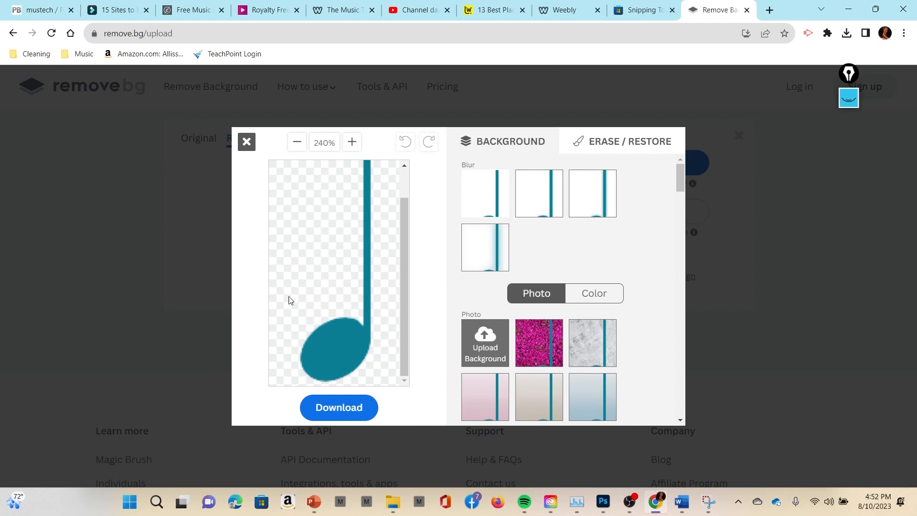
Download the cutout as image-removebg-preview.png to Downloads, replacing the old copy
left_click(339, 408)
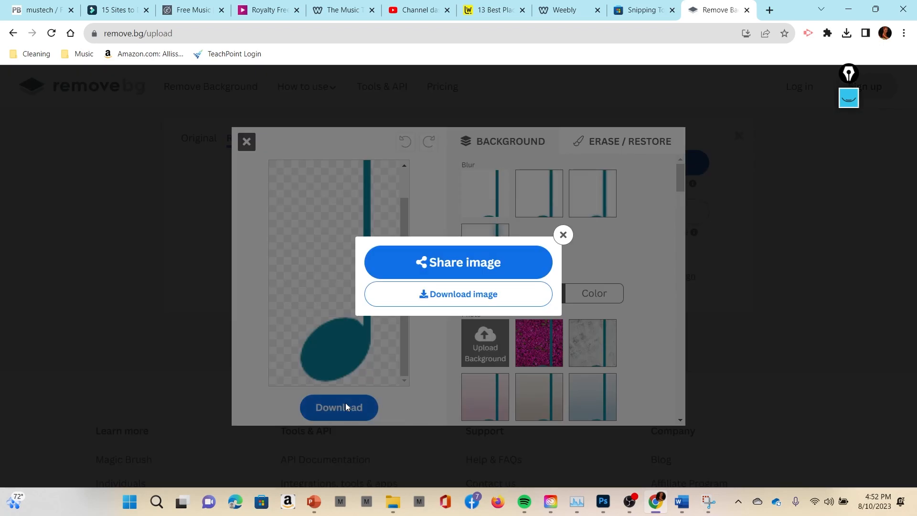
left_click(459, 294)
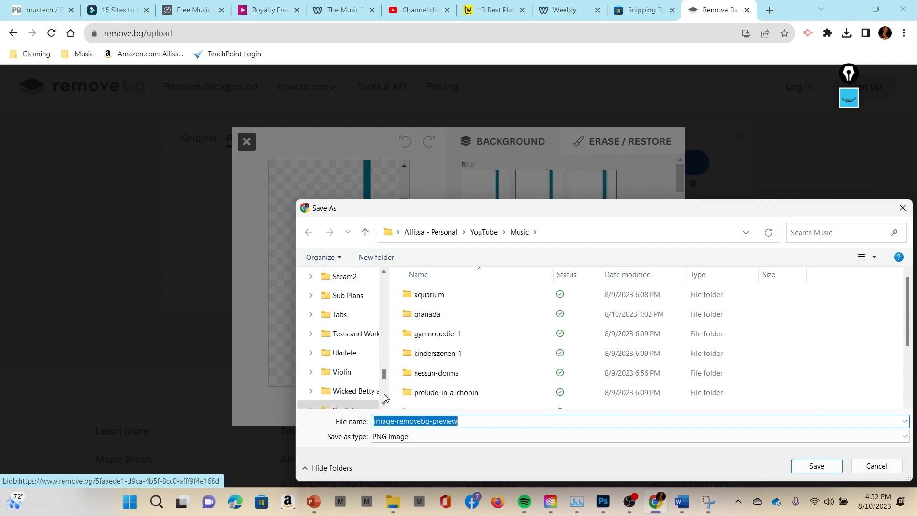
scroll("down", 3)
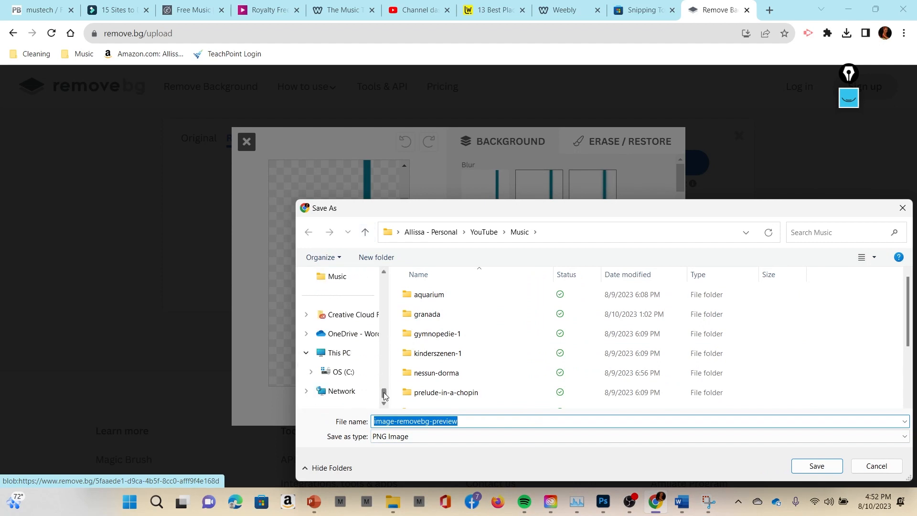
left_click(344, 276)
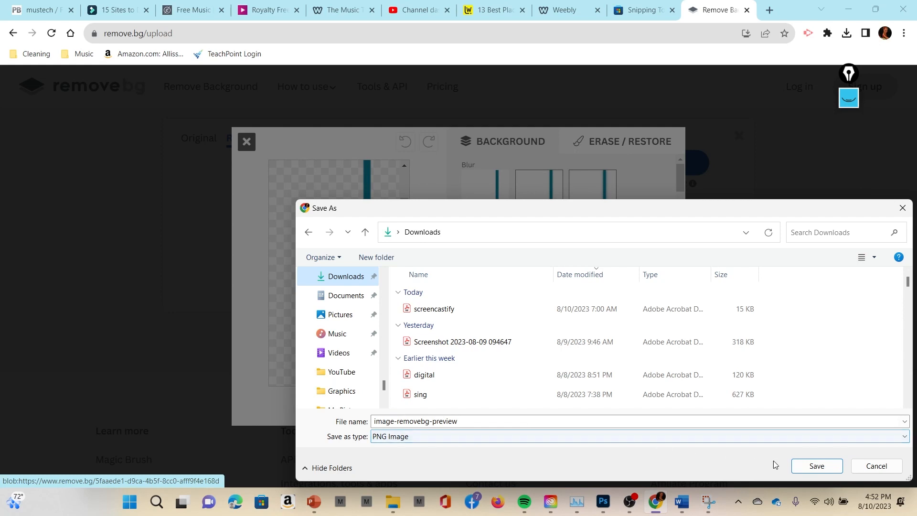
left_click(394, 422)
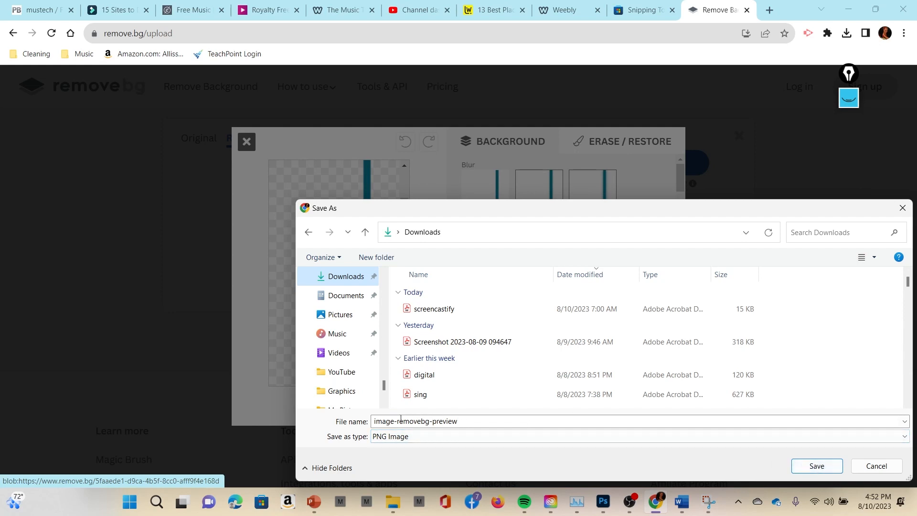
left_click(816, 466)
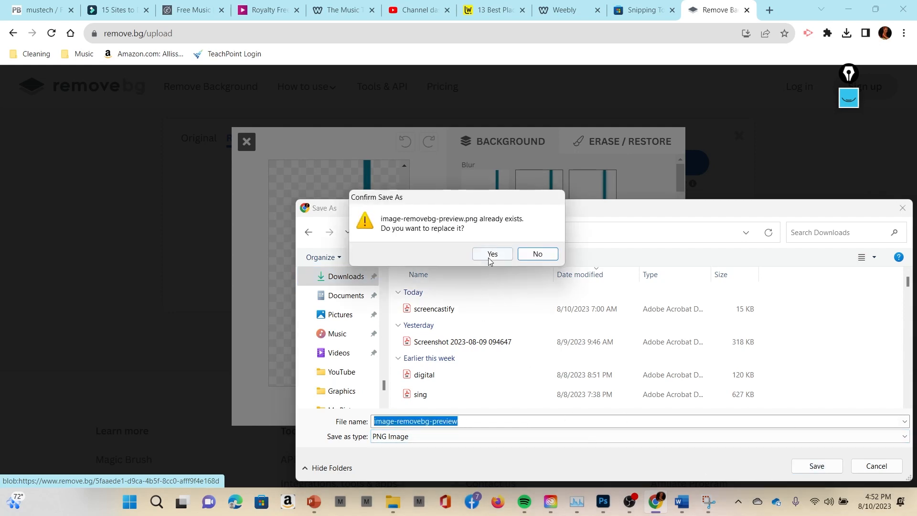
left_click(492, 253)
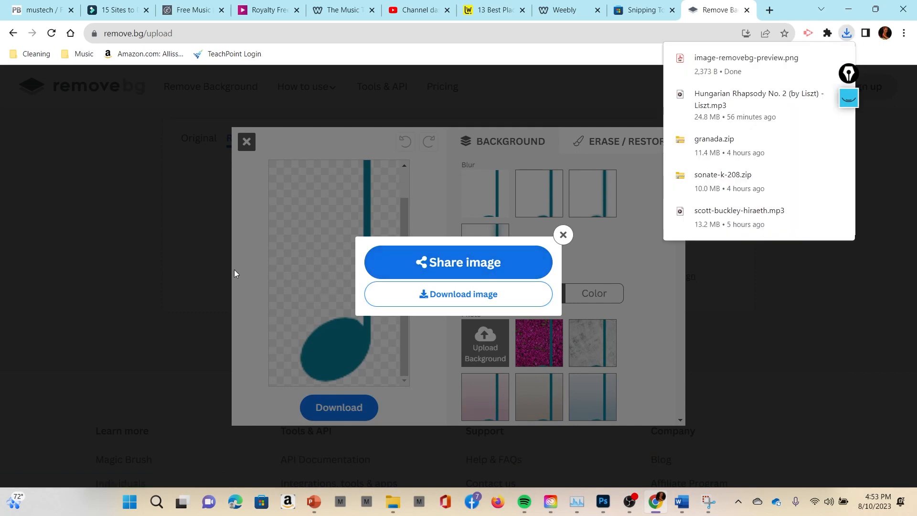
mouse_move(576, 399)
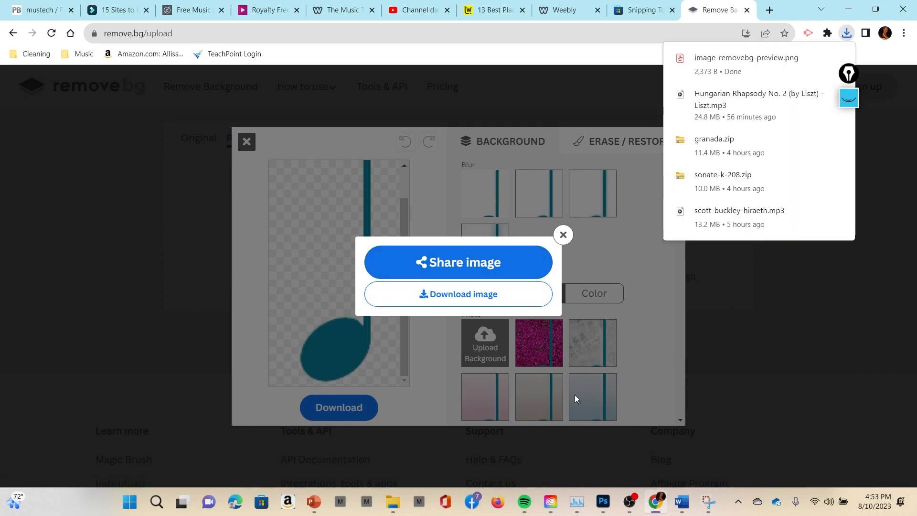
left_click(564, 235)
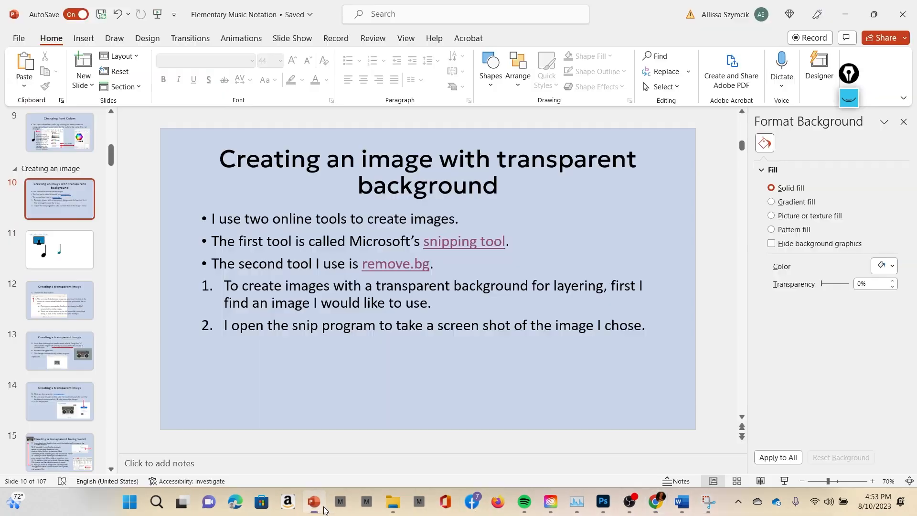
On slide 11, start inserting a picture from This Device
left_click(59, 250)
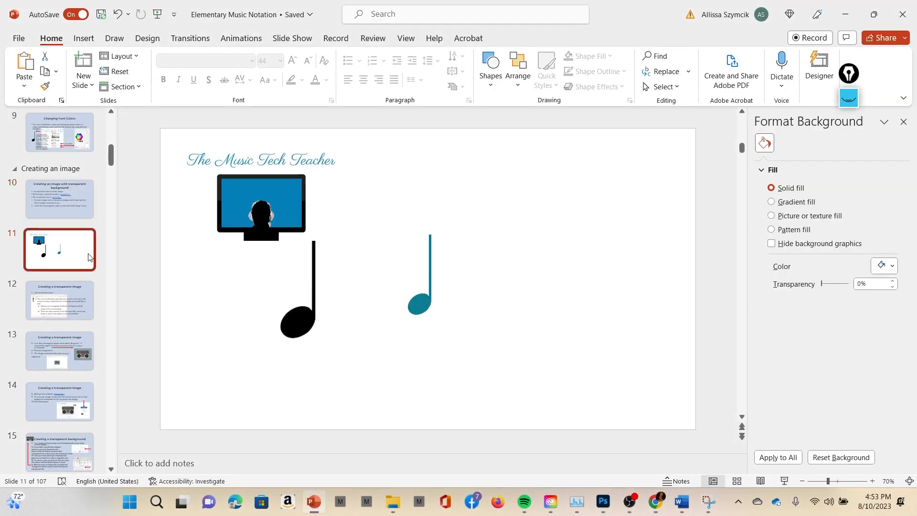
left_click(83, 38)
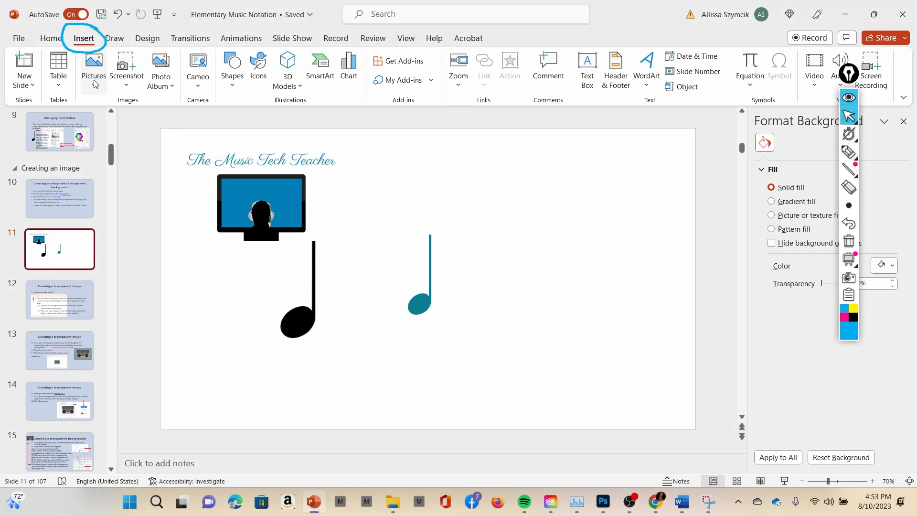
left_click(93, 67)
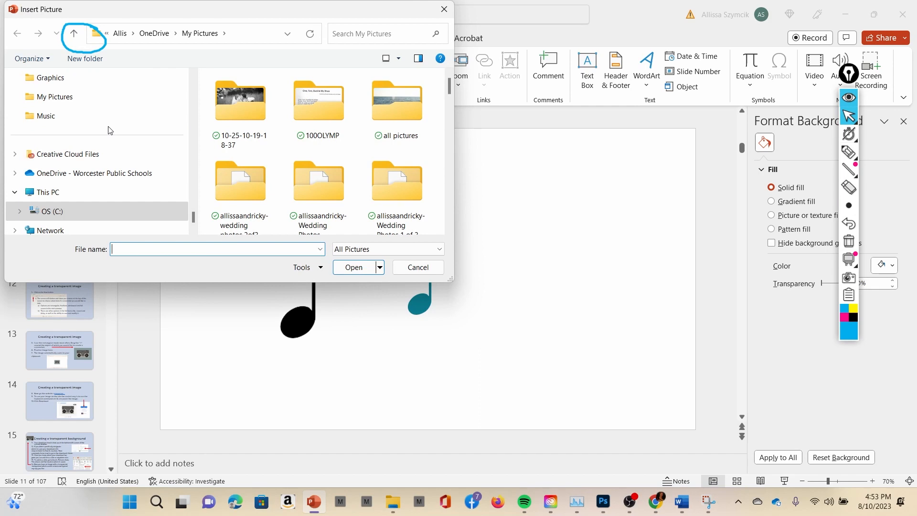
Insert image-removebg-preview.png from Downloads onto slide 11
scroll("down", 3)
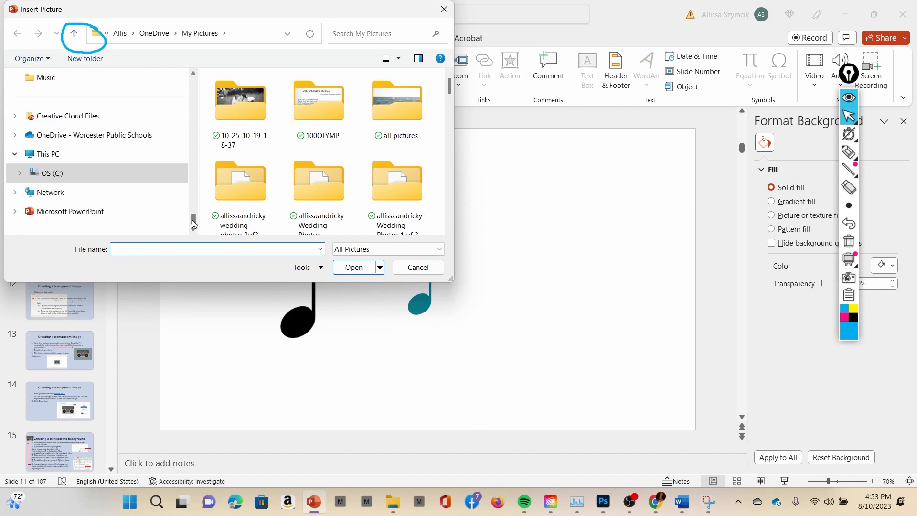
left_click(49, 154)
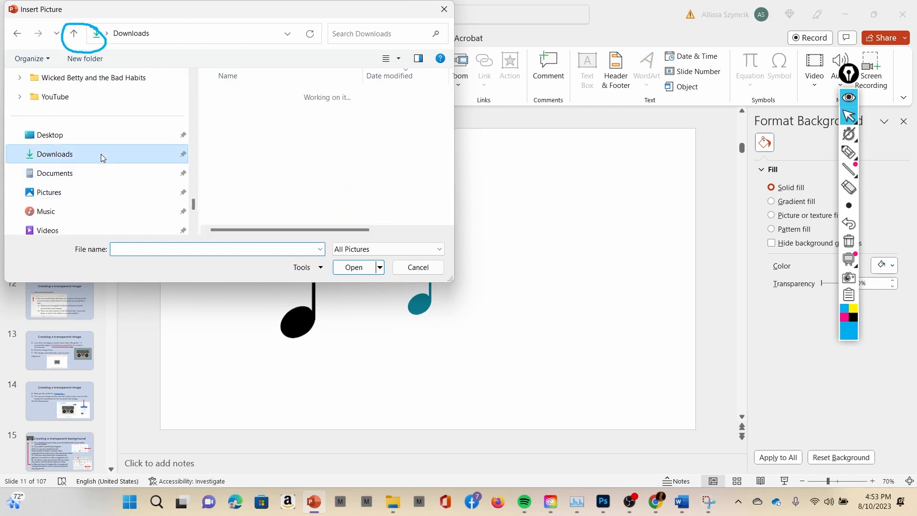
left_click(263, 112)
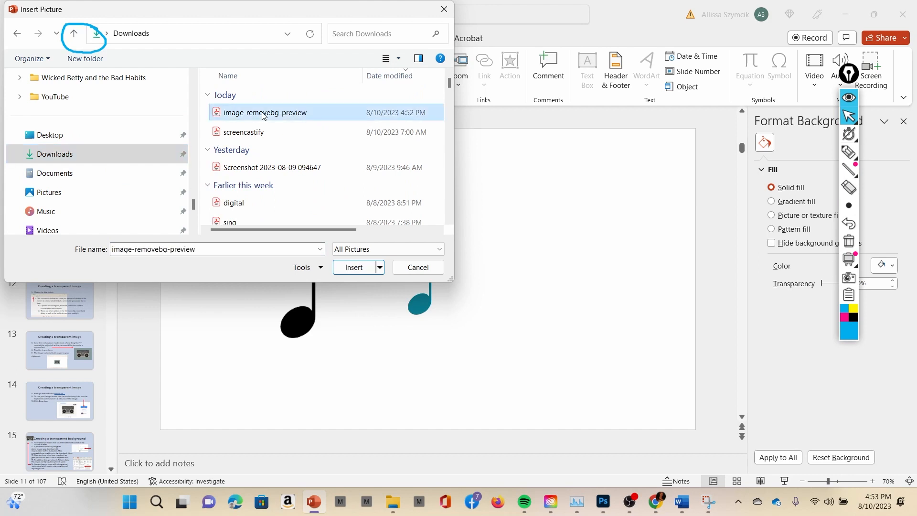
mouse_move(399, 117)
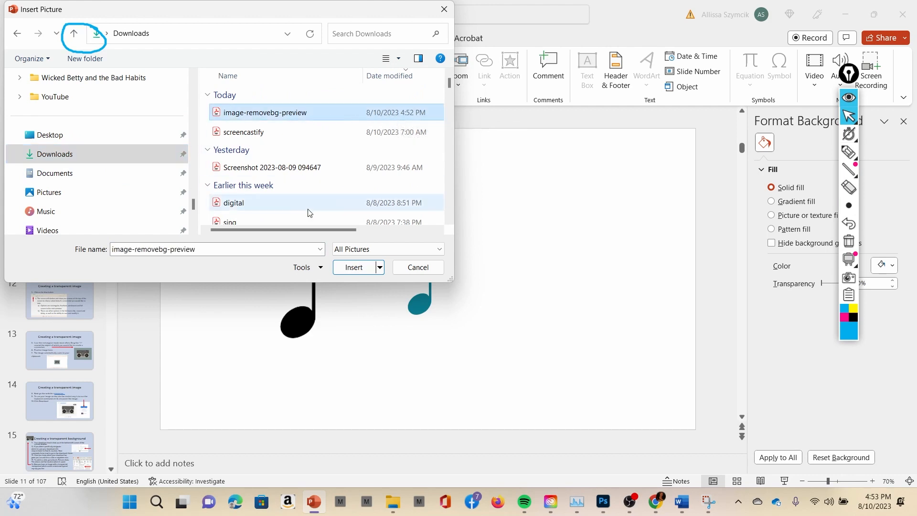
left_click(354, 267)
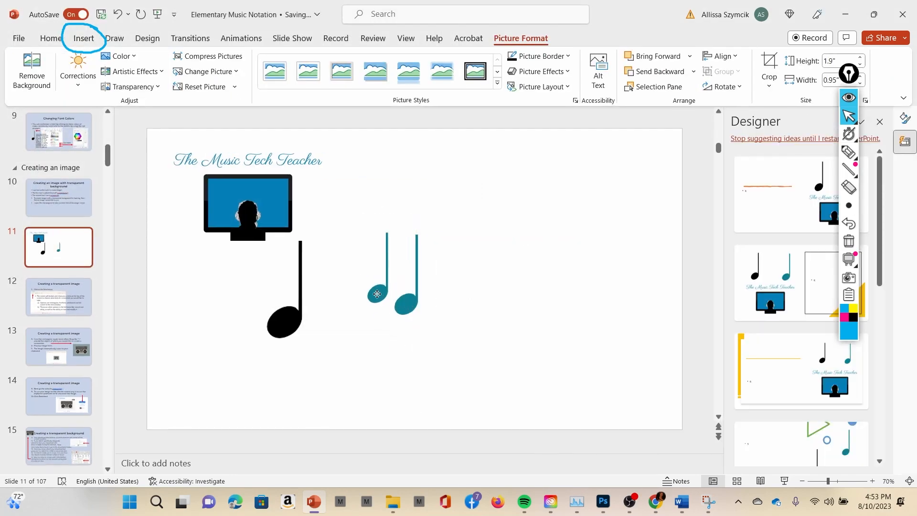
Drag the inserted teal note to the right side of the slide
left_click_drag(377, 294, 216, 228)
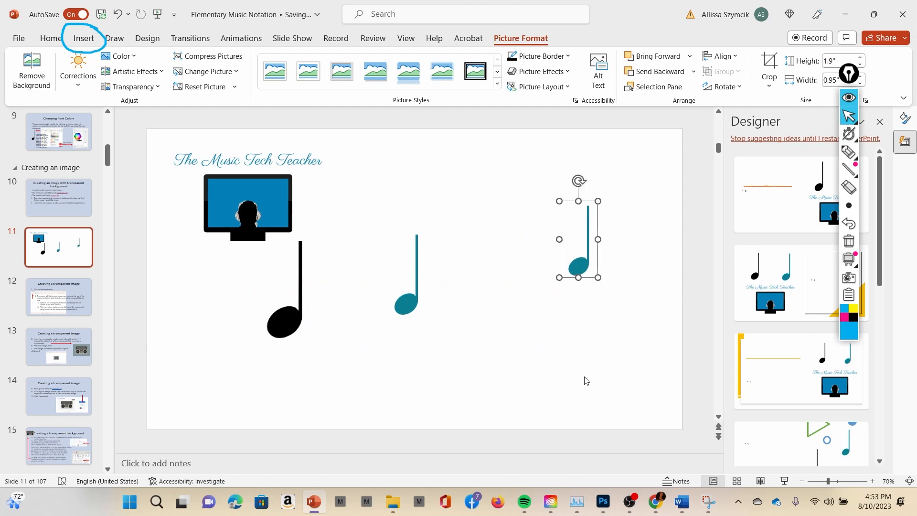
mouse_move(600, 388)
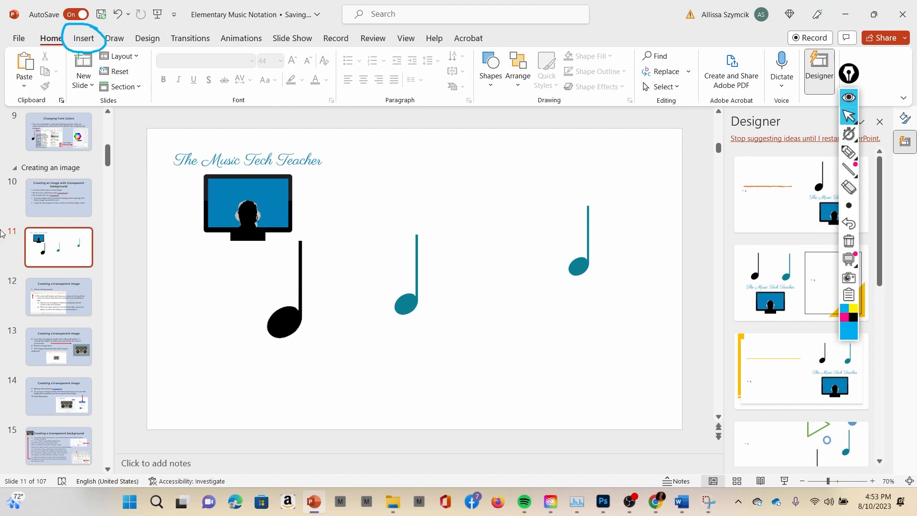
left_click(84, 37)
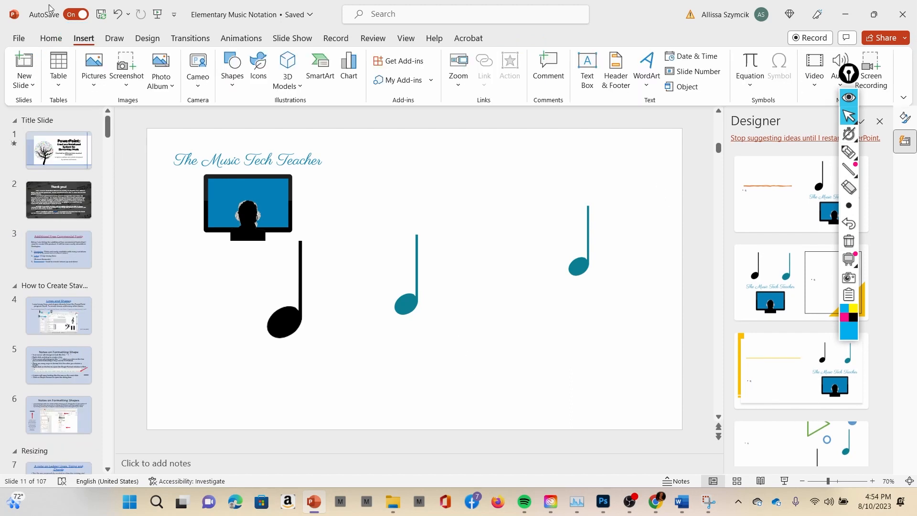
mouse_move(92, 43)
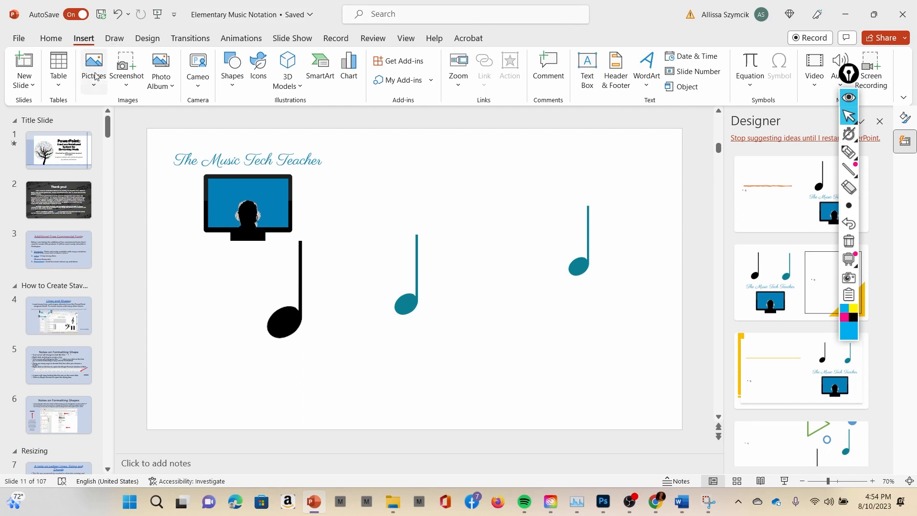
Draw a horizontal staff line and thicken it to about 3.5 pt in Format Shape
left_click(232, 64)
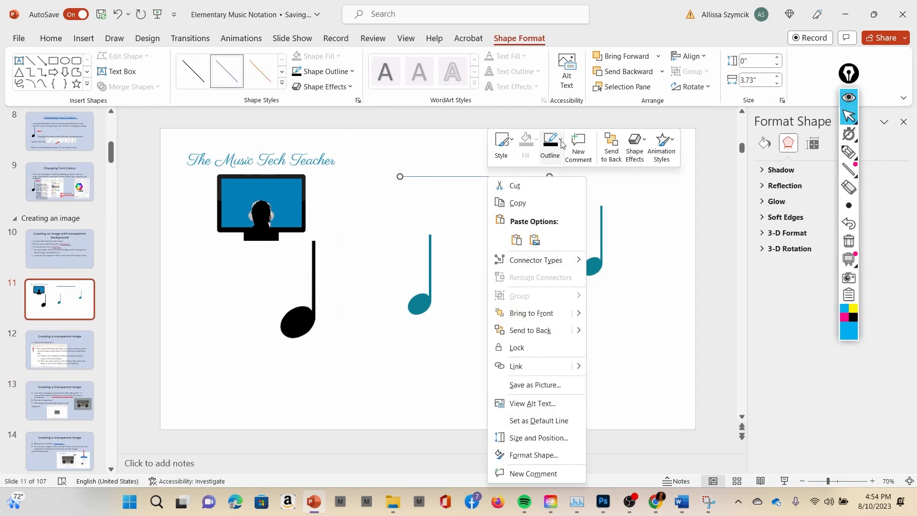
mouse_move(549, 442)
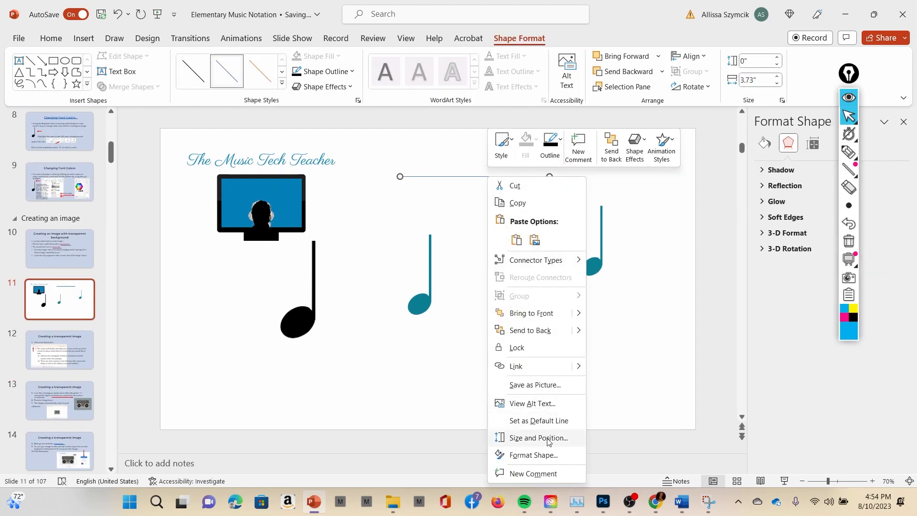
left_click(534, 455)
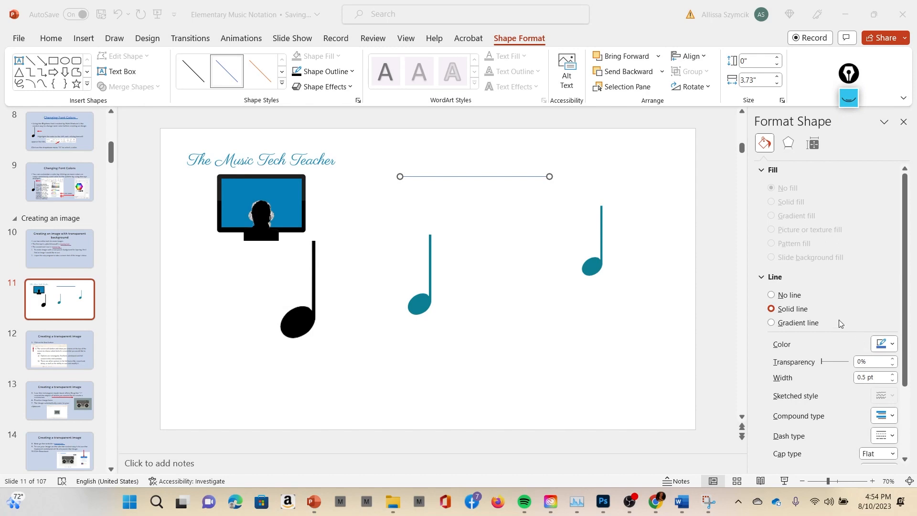
left_click(893, 375)
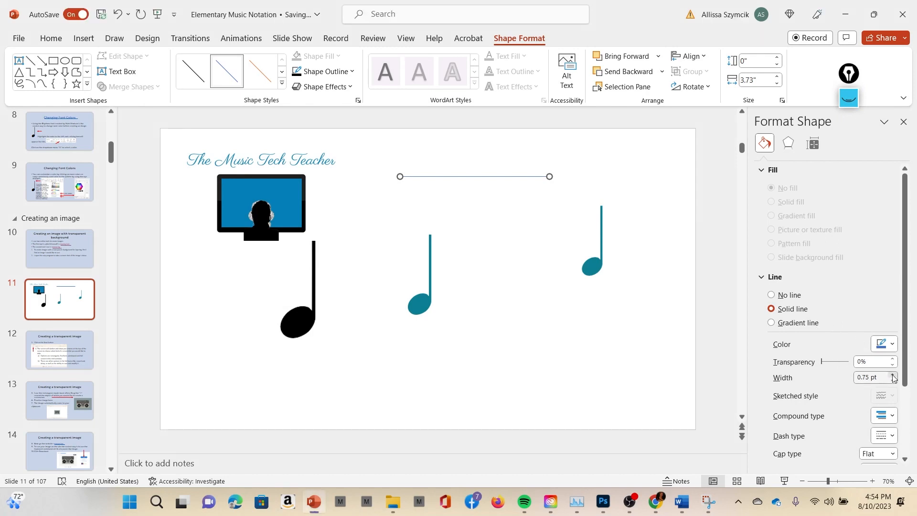
left_click(893, 375)
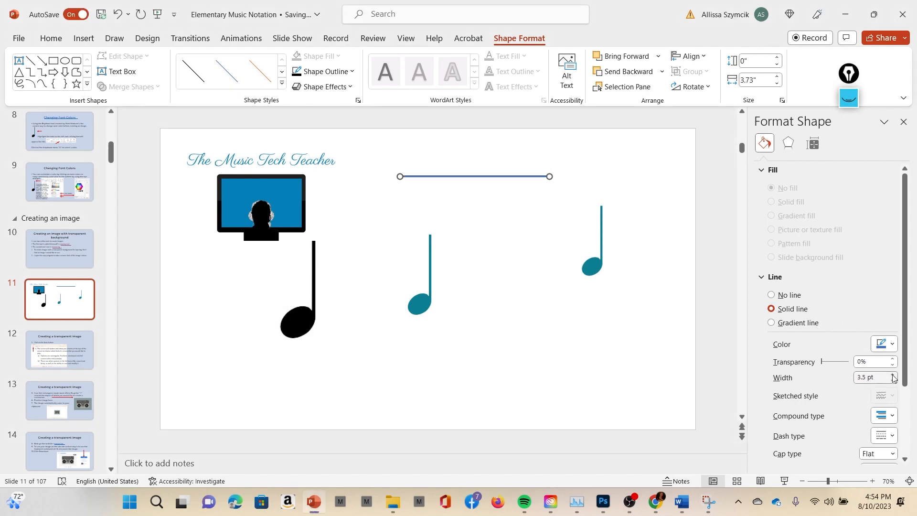
left_click(893, 375)
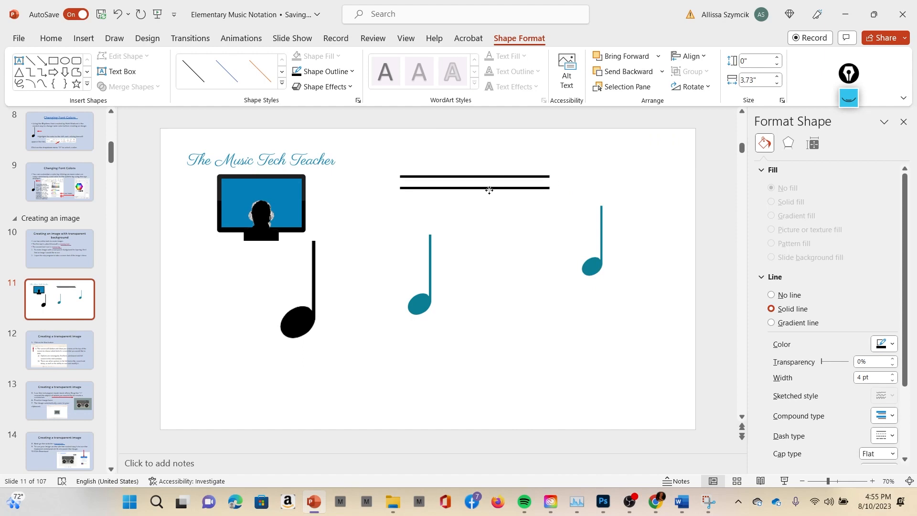
Duplicate the staff line into five evenly spaced lines, move the lower note down, deselect
left_click_drag(489, 189, 480, 201)
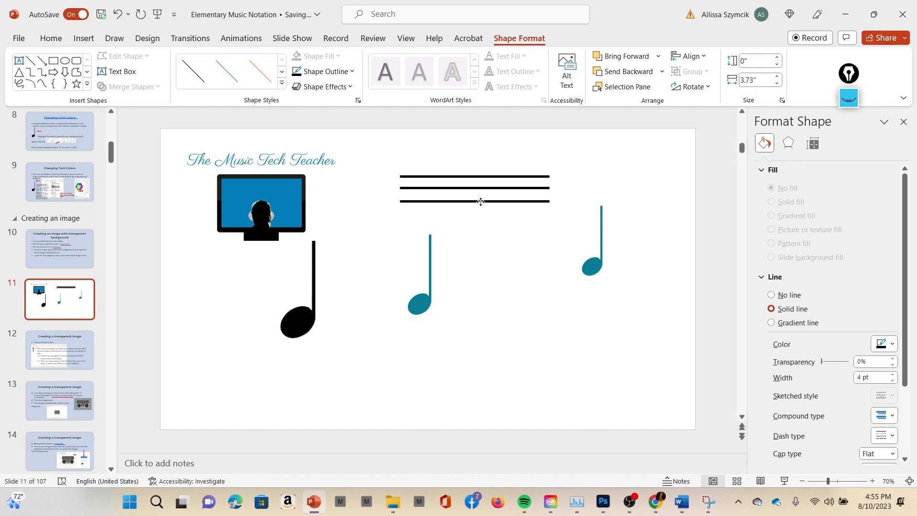
left_click(480, 184)
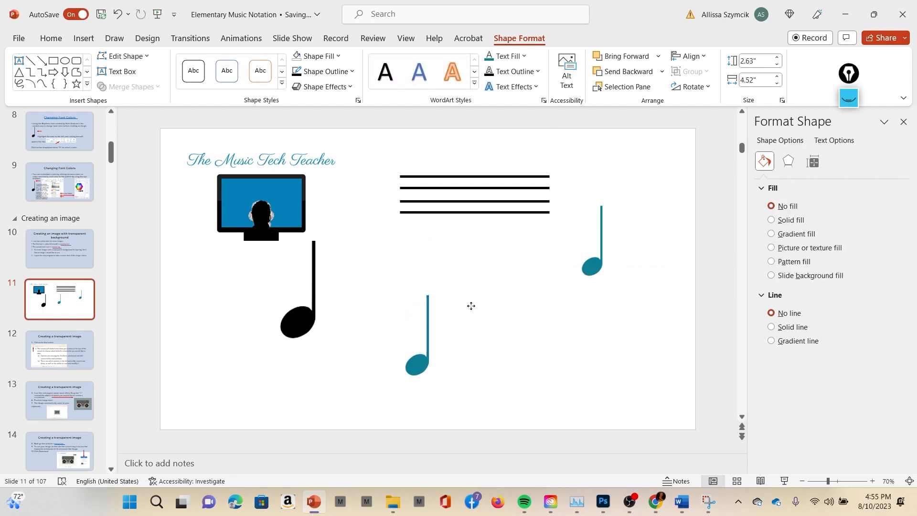
left_click(476, 174)
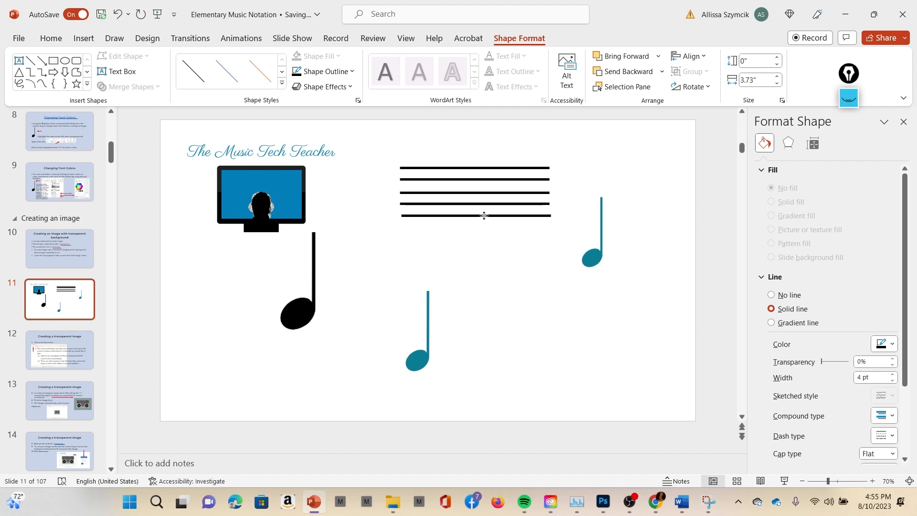
left_click(474, 216)
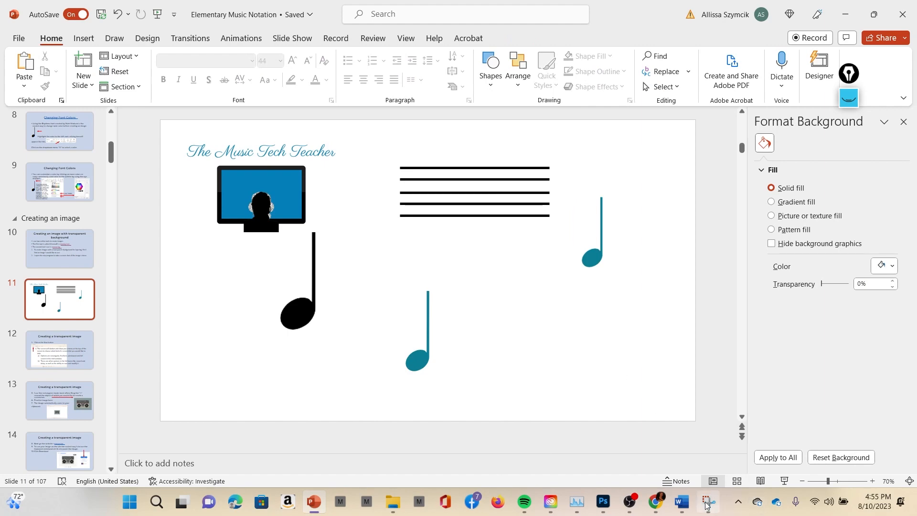
Launch the Snipping Tool from the taskbar to capture the staff
left_click(708, 501)
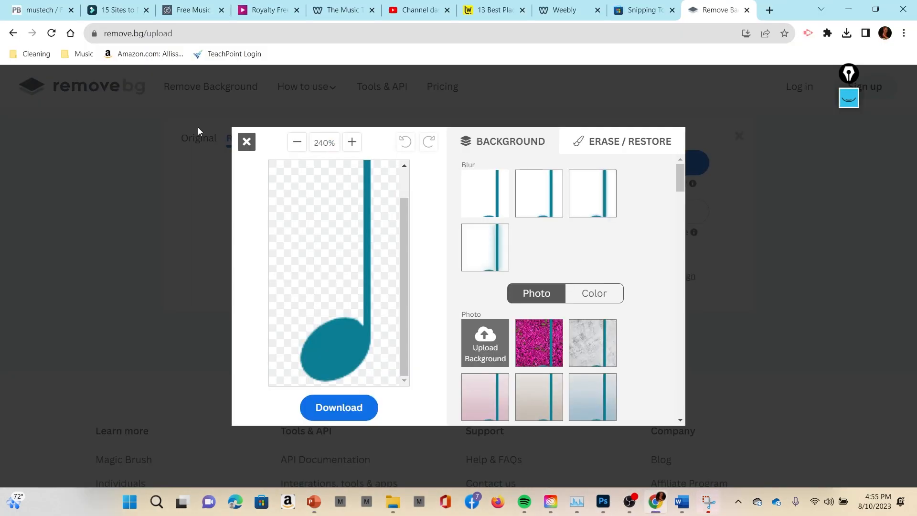
Close the quarter note's editor and open the staff's background-removed result for editing
left_click(246, 142)
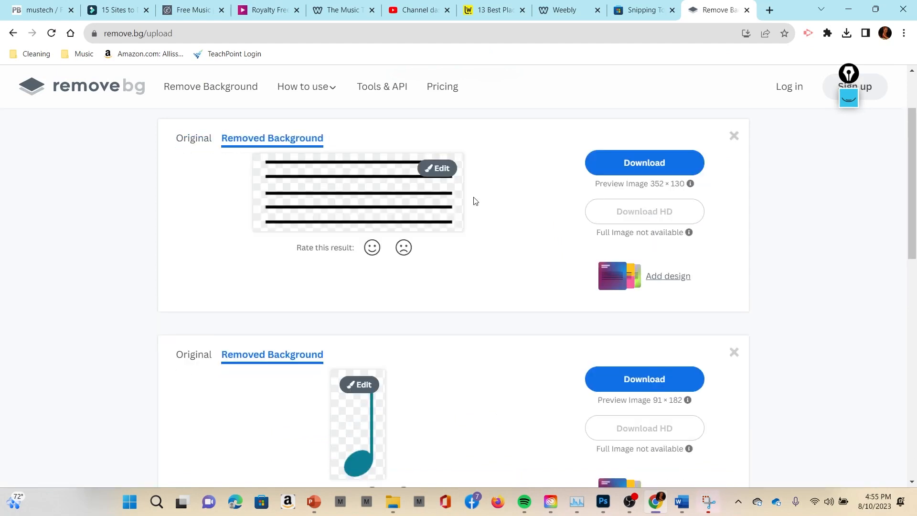
mouse_move(454, 167)
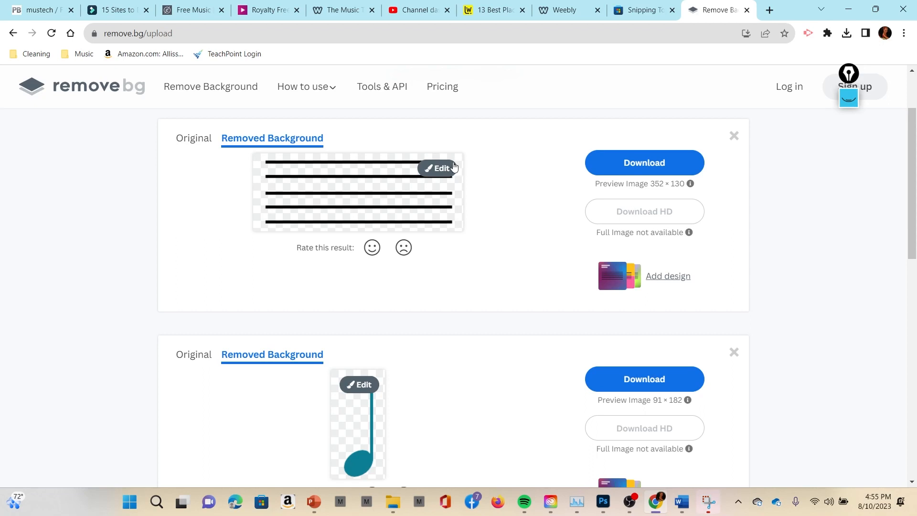
left_click(437, 168)
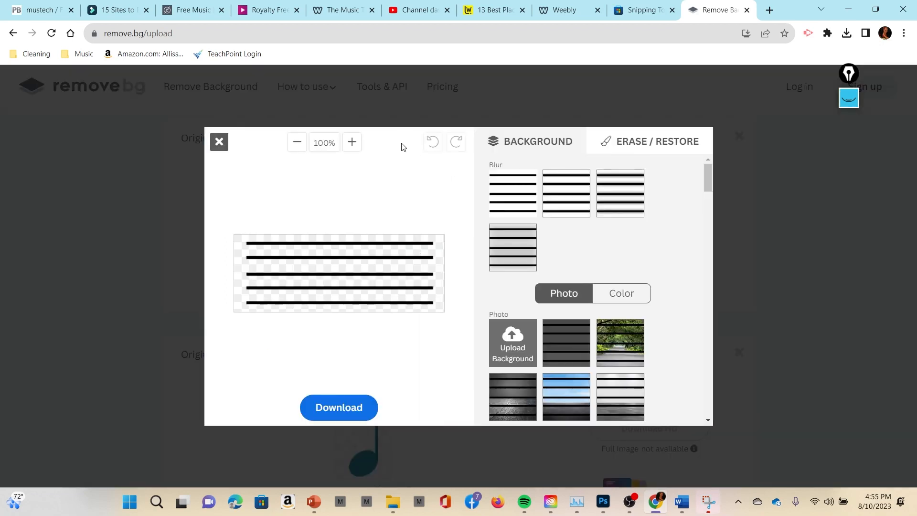
Zoom the staff preview to 260% and scroll right to inspect the line ends
left_click(351, 142)
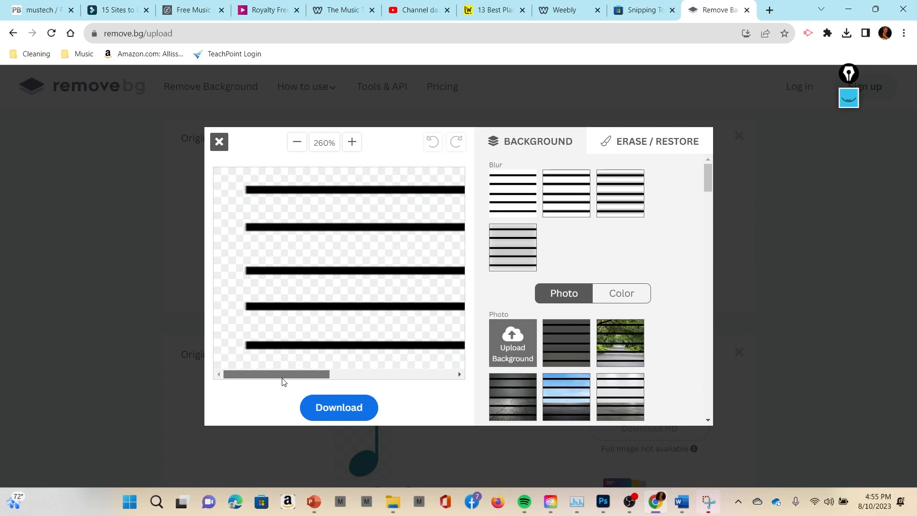
left_click_drag(275, 375, 372, 375)
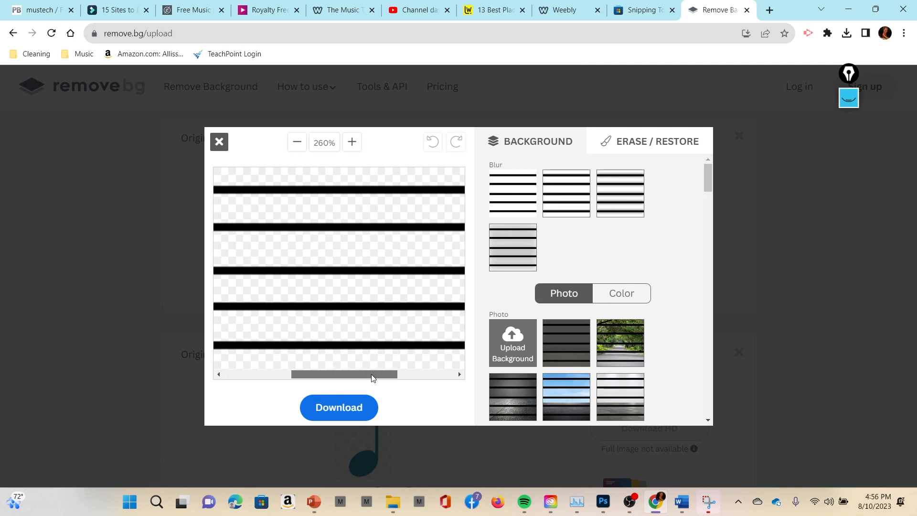
left_click_drag(371, 375, 342, 374)
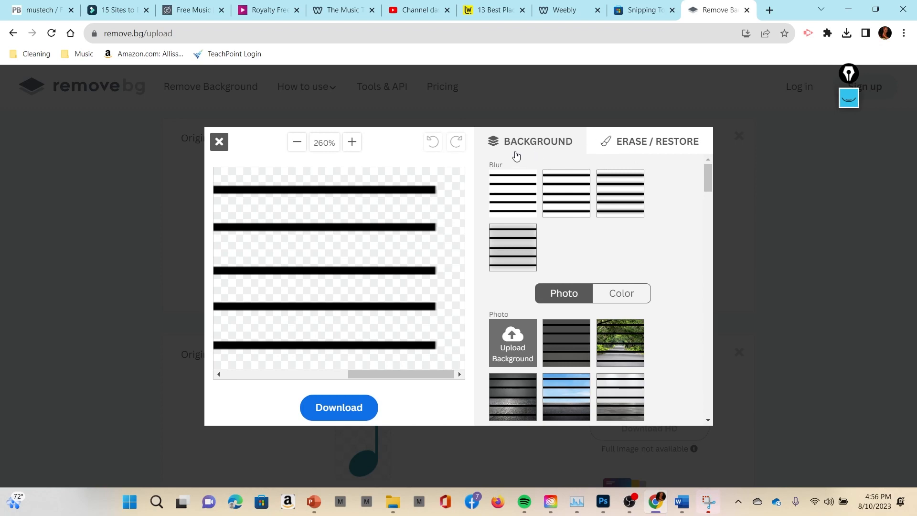
mouse_move(642, 152)
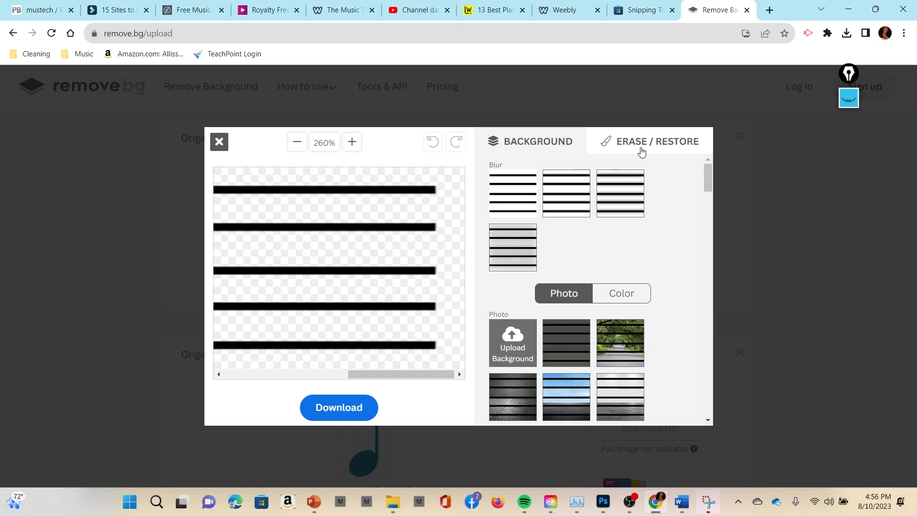
Test Restore with the smallest brush, then switch back to Erase to clear the patch
left_click(657, 141)
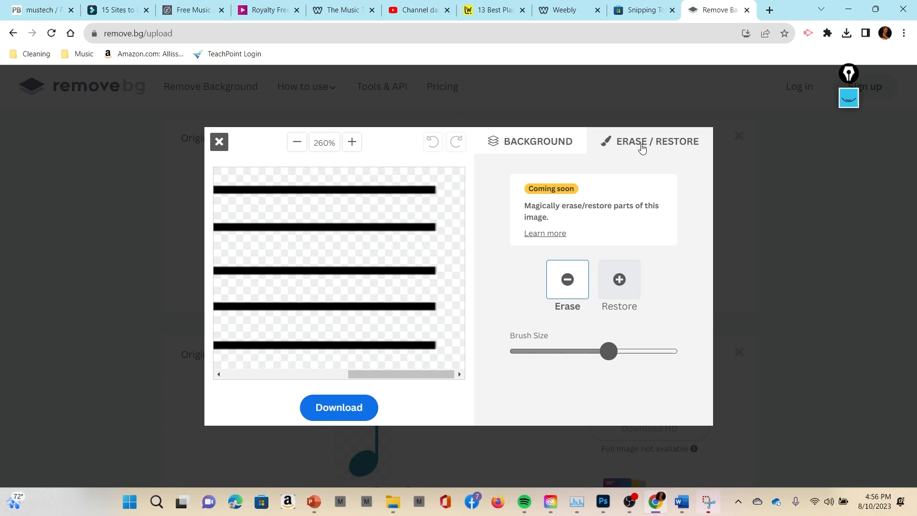
mouse_move(635, 218)
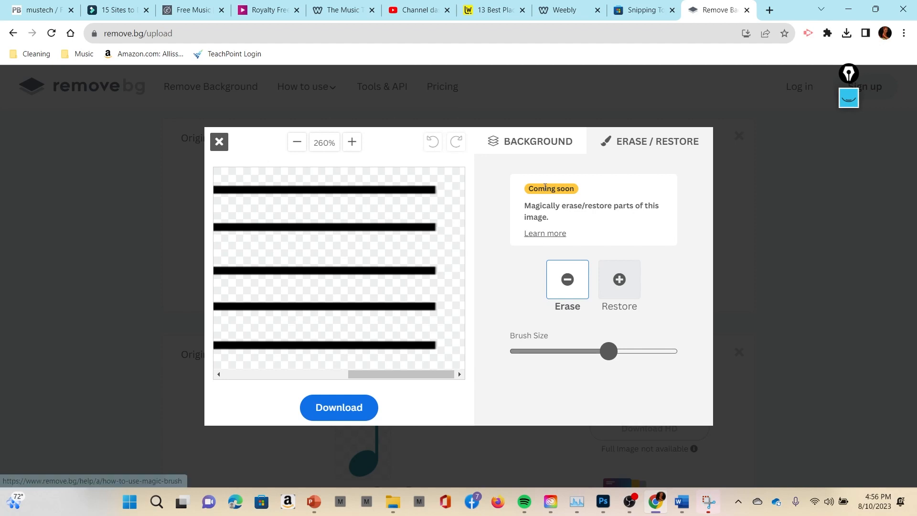
mouse_move(555, 192)
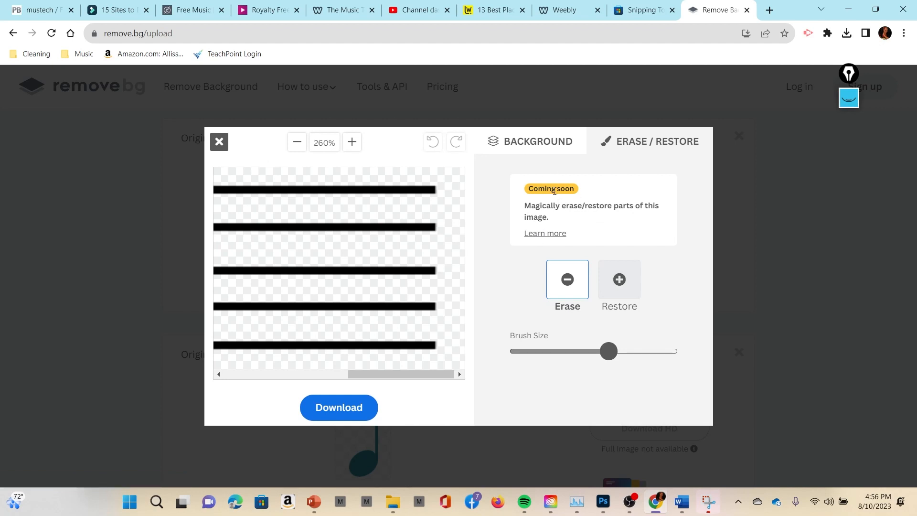
mouse_move(564, 215)
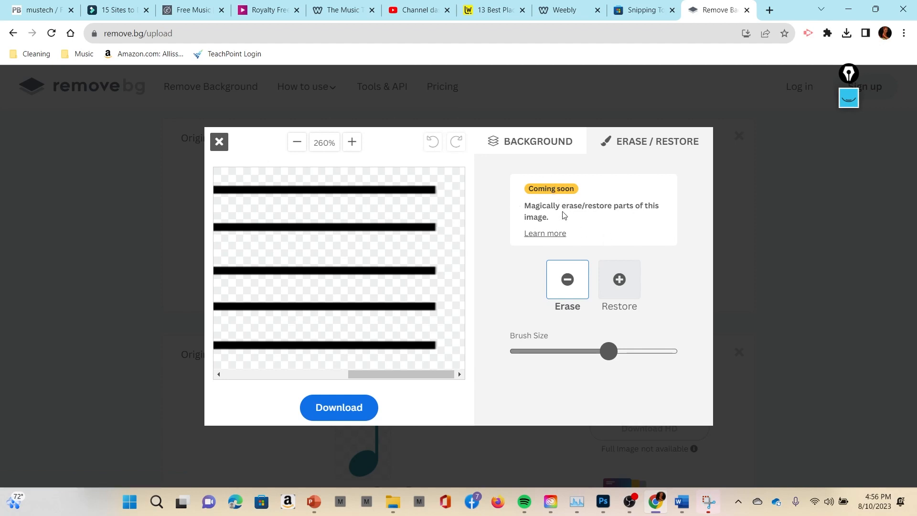
mouse_move(579, 191)
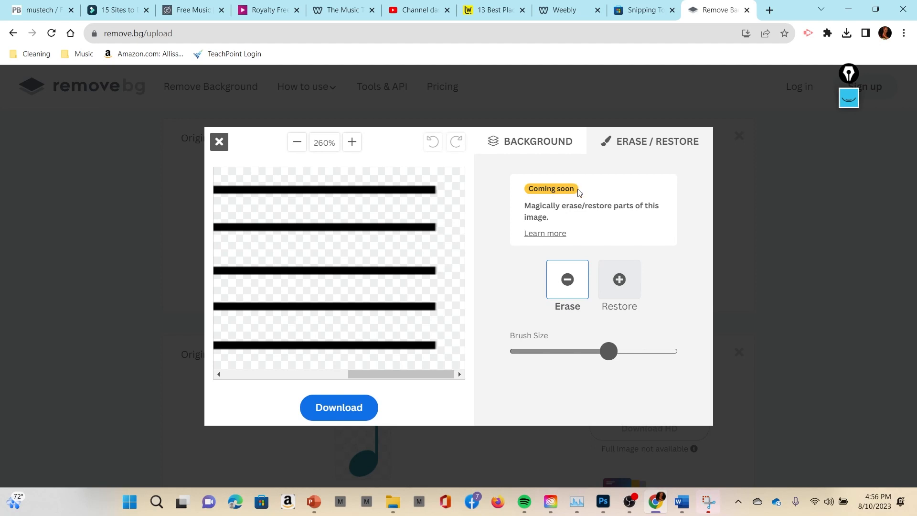
mouse_move(635, 295)
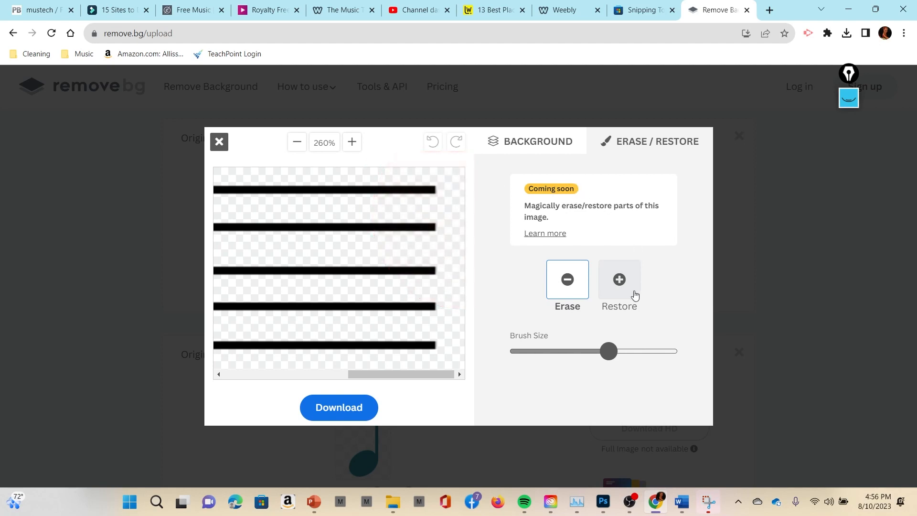
left_click(619, 279)
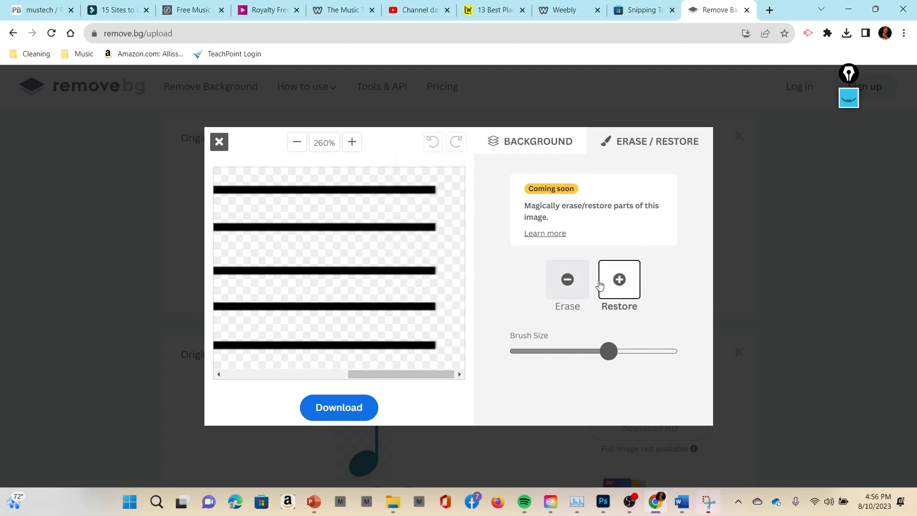
left_click_drag(608, 351, 542, 351)
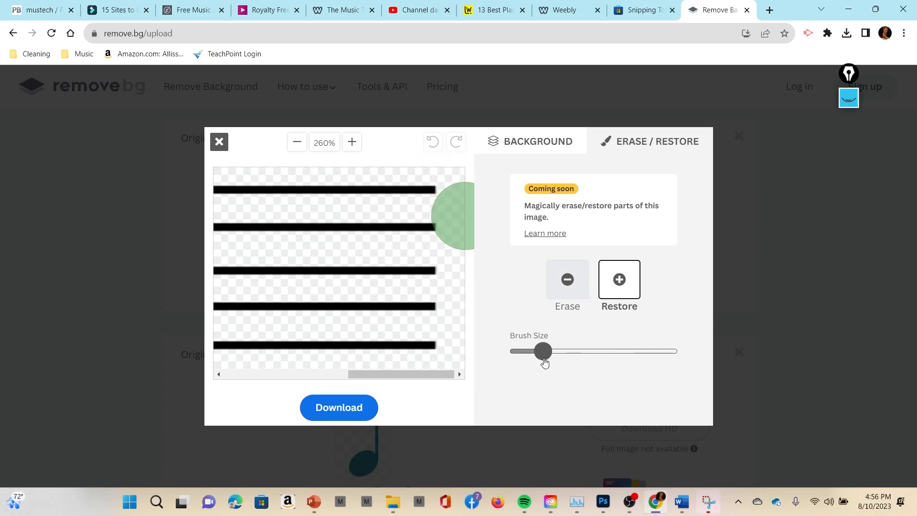
left_click_drag(541, 351, 524, 351)
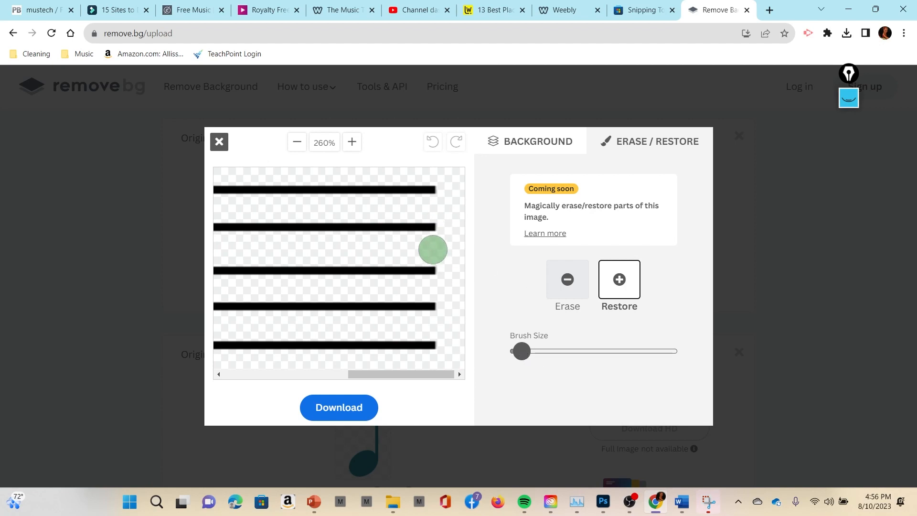
mouse_move(395, 251)
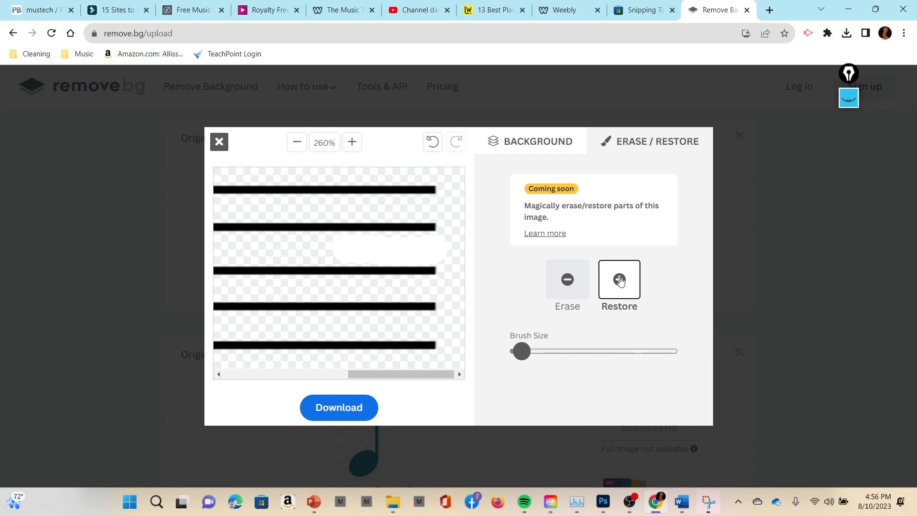
left_click(568, 280)
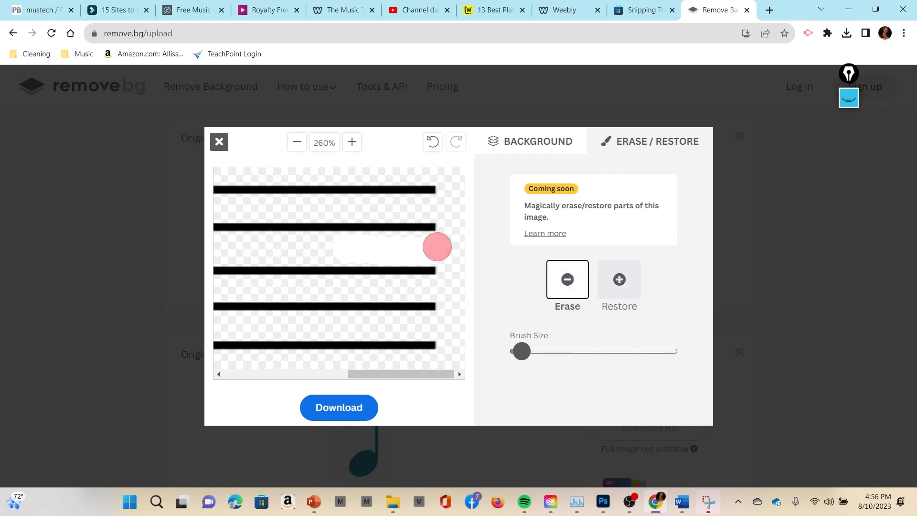
mouse_move(396, 248)
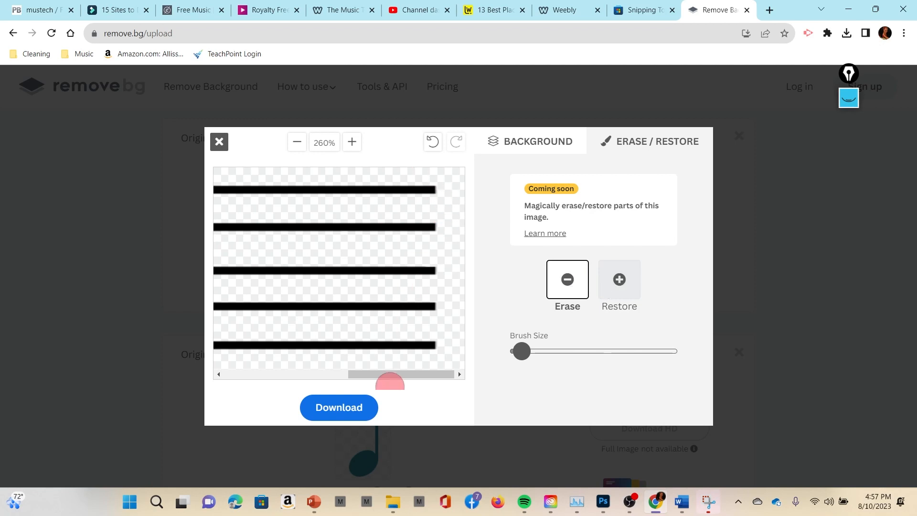
Download the transparent staff as PNG 'image-removebg-preview (2).png' to Downloads
left_click_drag(398, 374, 279, 375)
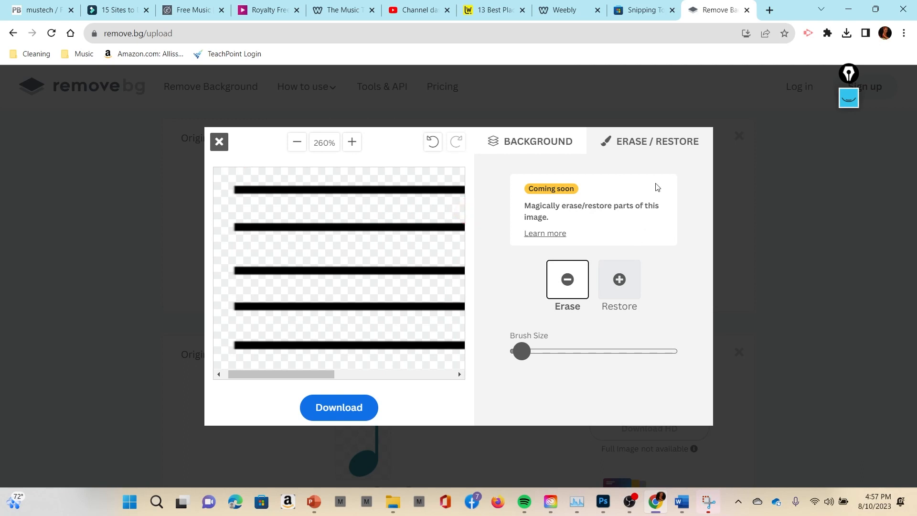
mouse_move(622, 289)
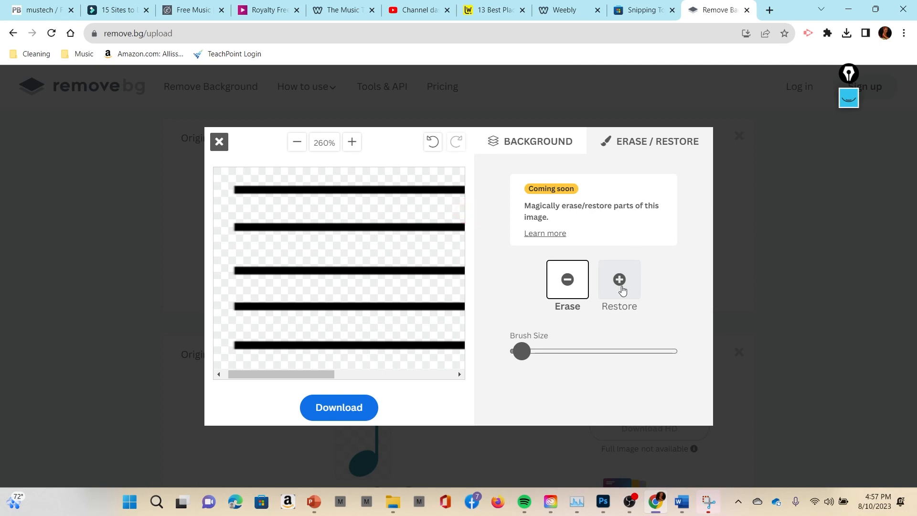
mouse_move(512, 282)
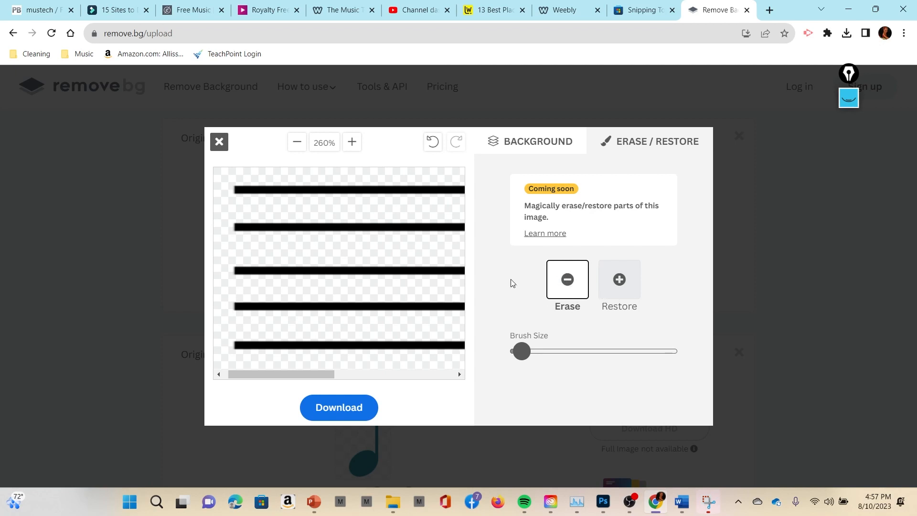
mouse_move(536, 215)
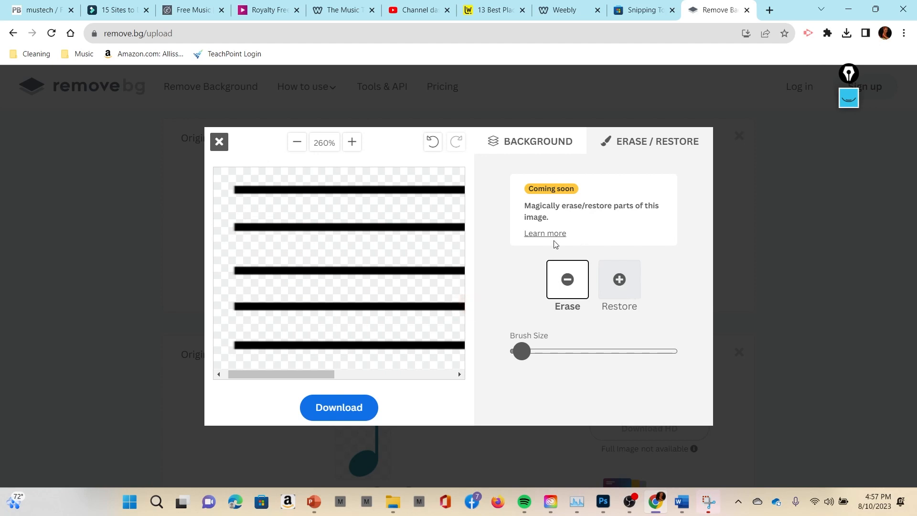
mouse_move(606, 295)
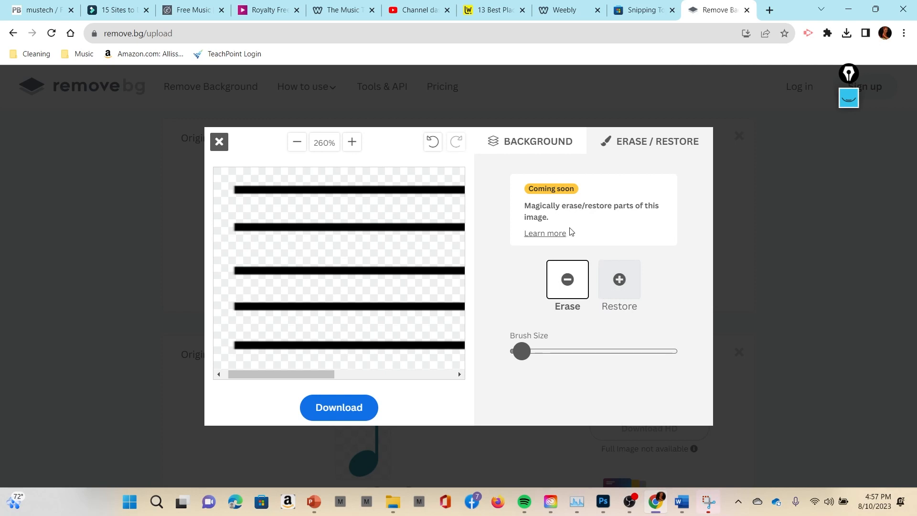
mouse_move(638, 238)
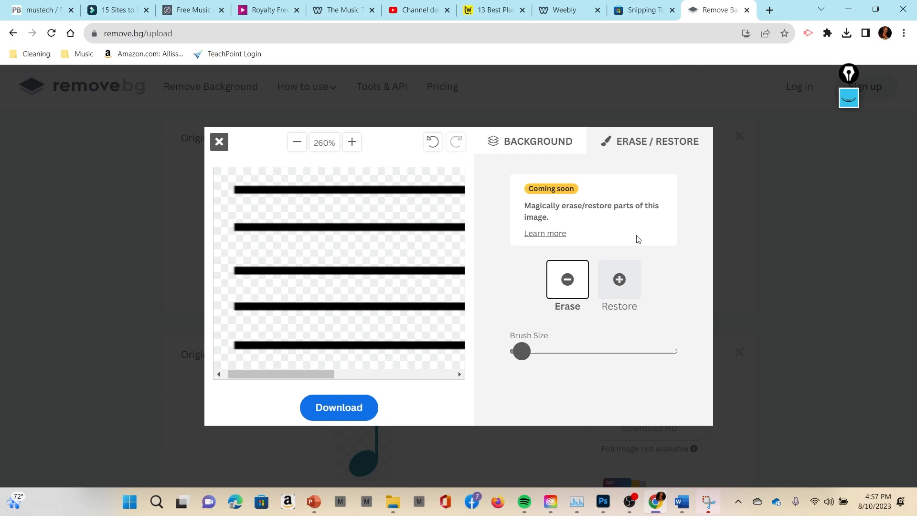
mouse_move(523, 188)
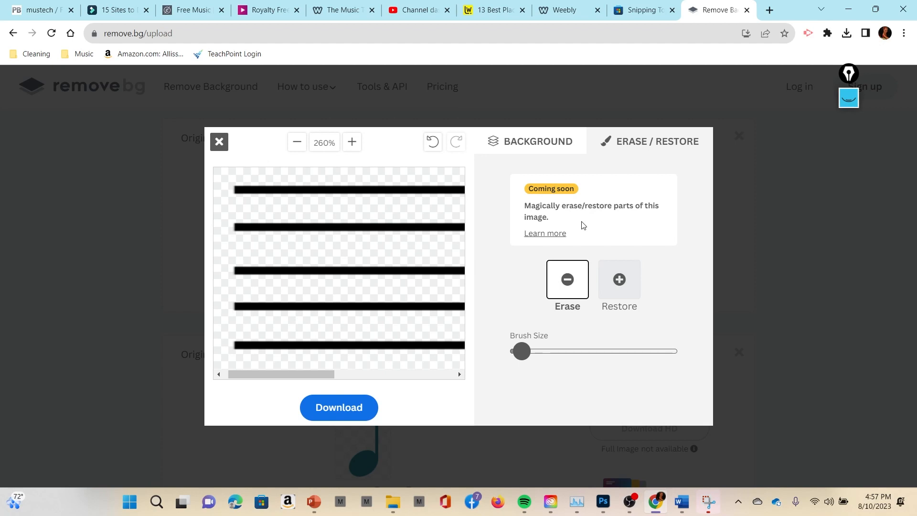
mouse_move(722, 229)
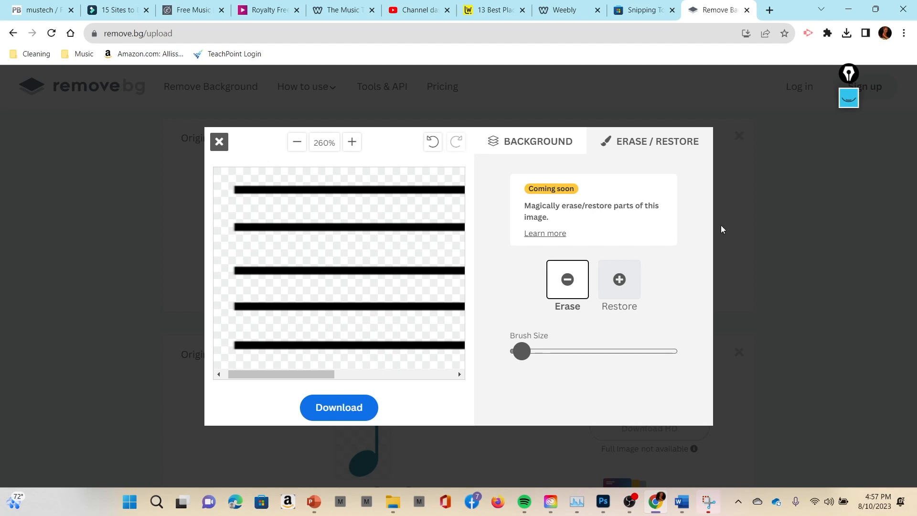
mouse_move(650, 217)
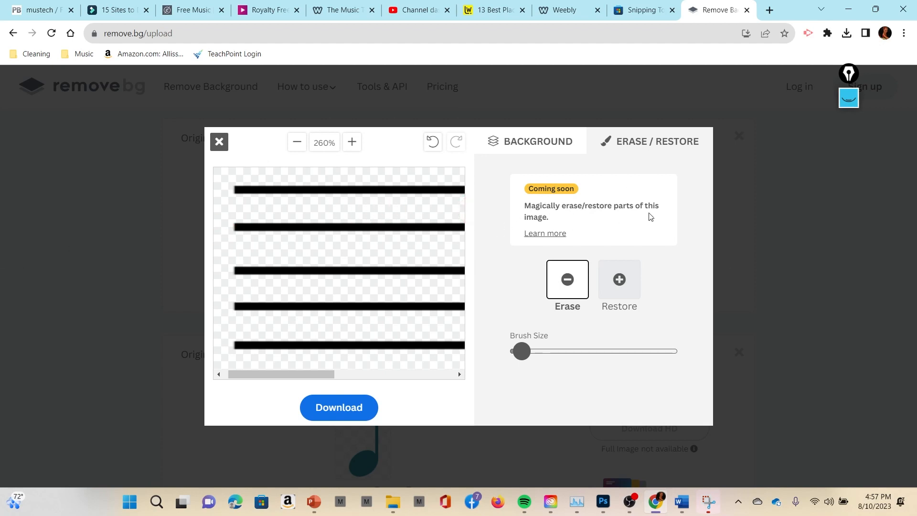
mouse_move(640, 215)
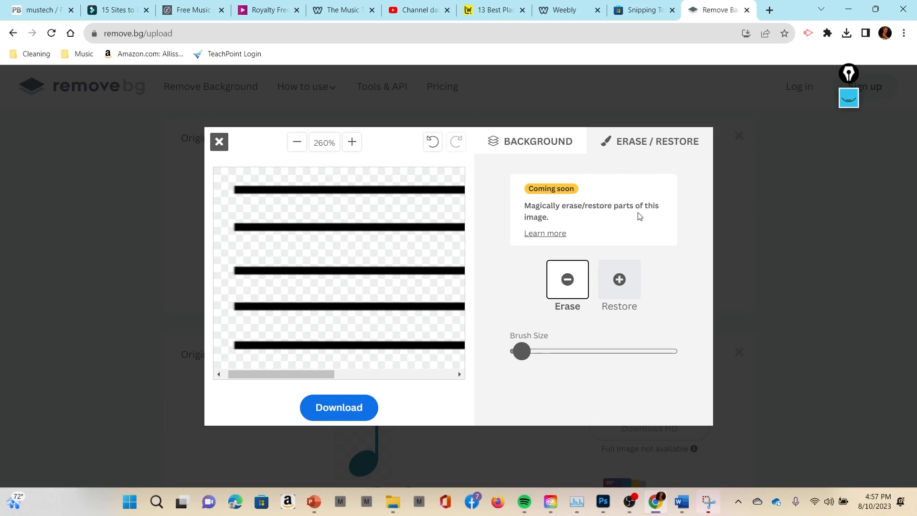
left_click(339, 407)
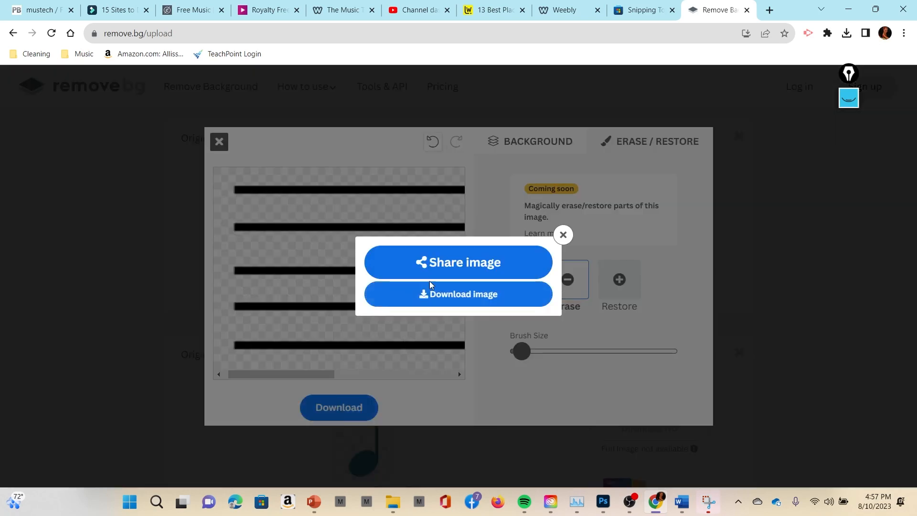
left_click(458, 294)
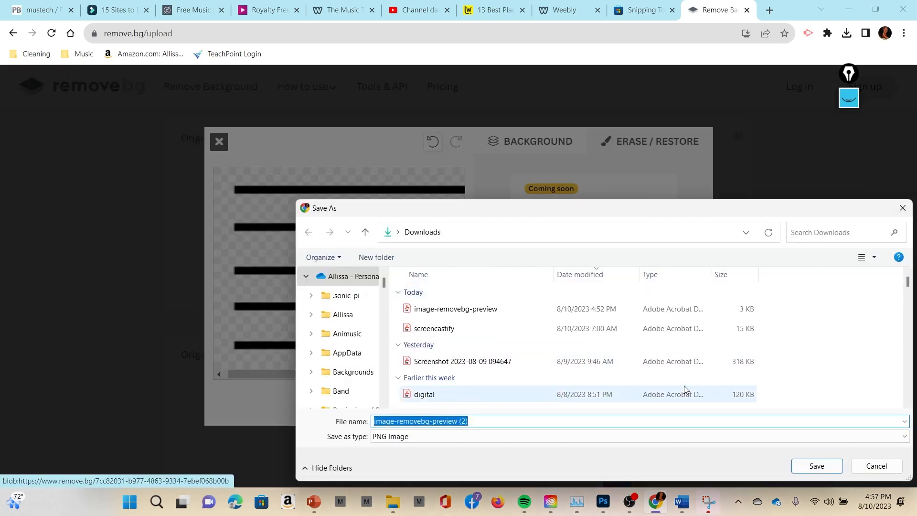
left_click(817, 466)
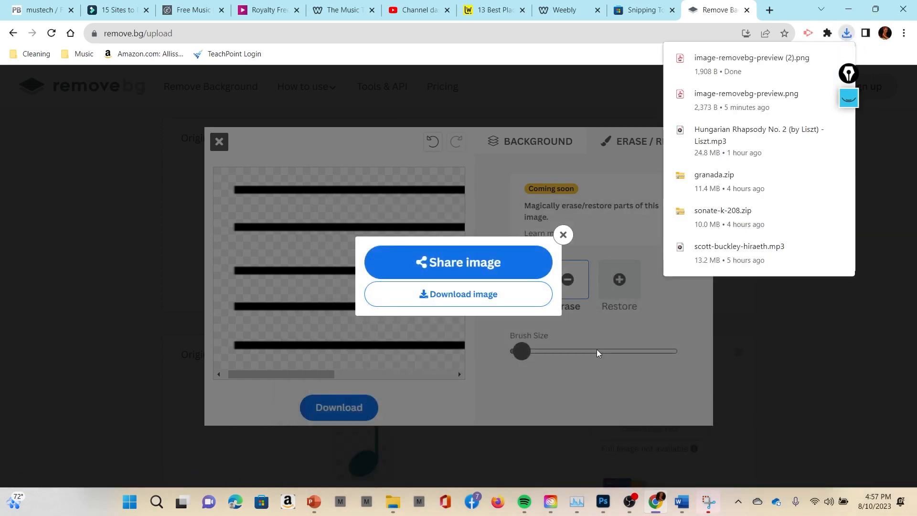
left_click(313, 502)
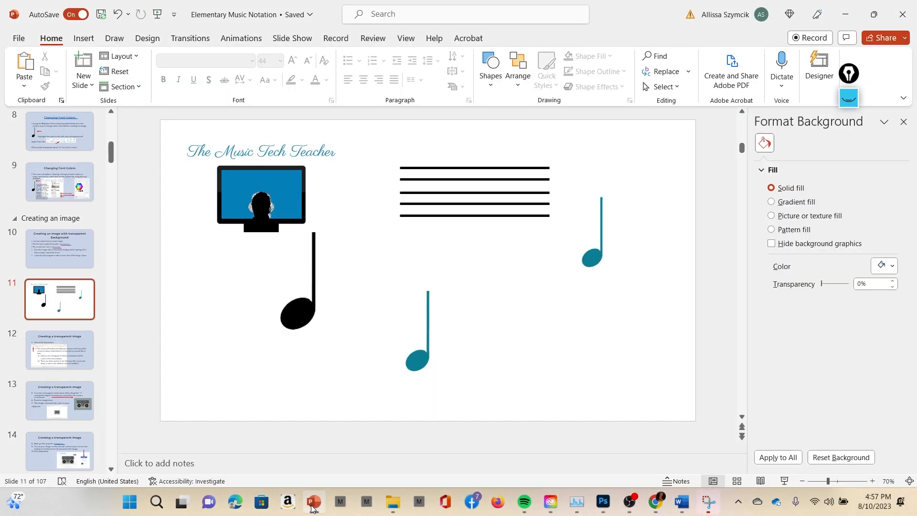
Insert the downloaded staff PNG onto slide 11 from Insert > Pictures
left_click(84, 38)
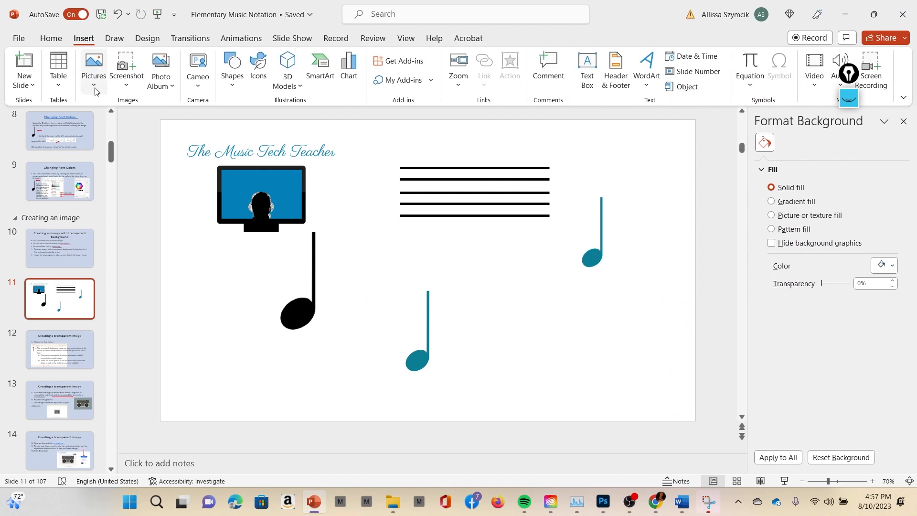
left_click(93, 72)
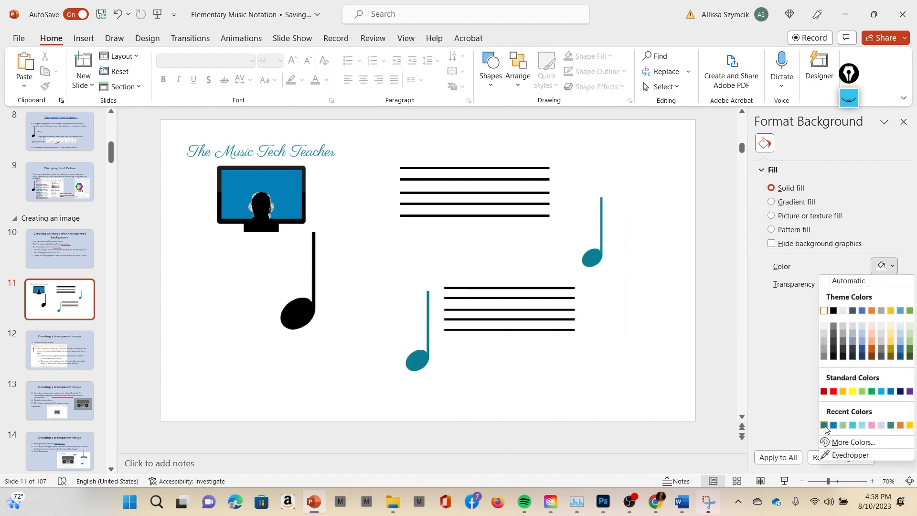
Check the staff's transparency on a teal background, restore white, and delete the extra staff
left_click(824, 425)
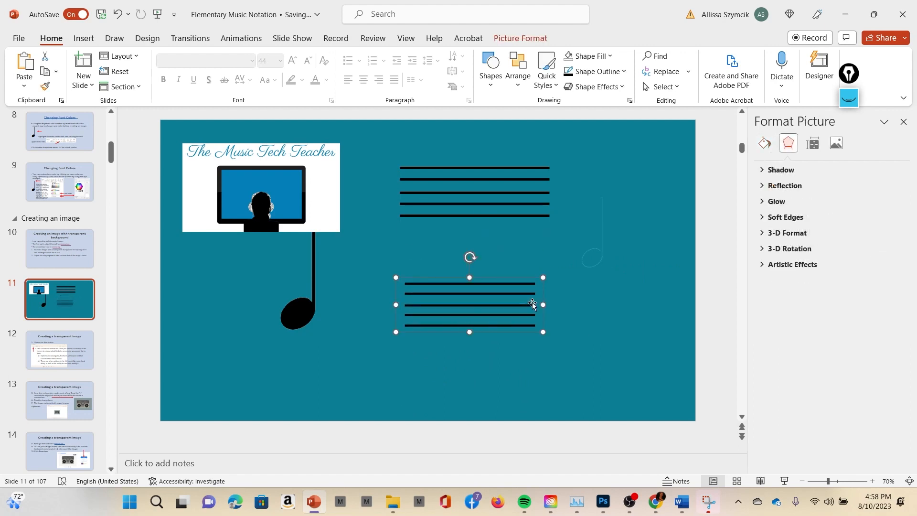
mouse_move(551, 300)
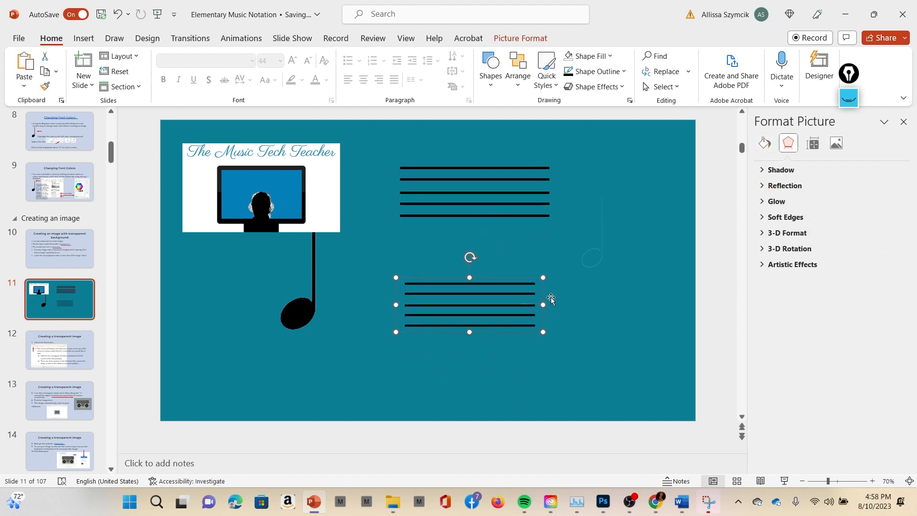
left_click(873, 480)
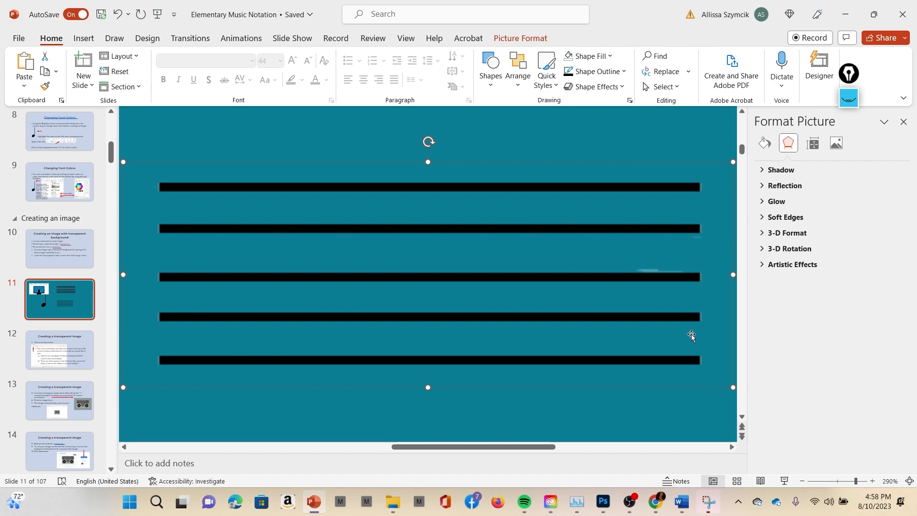
mouse_move(740, 390)
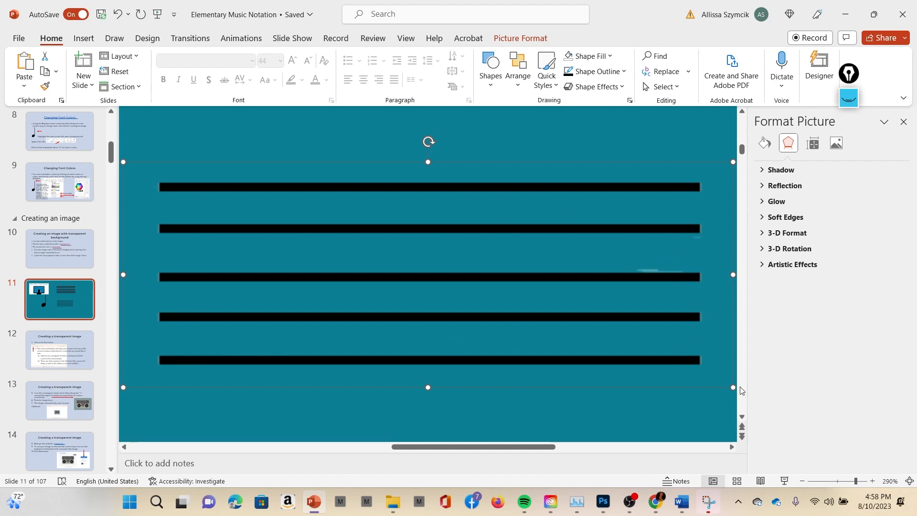
left_click(803, 481)
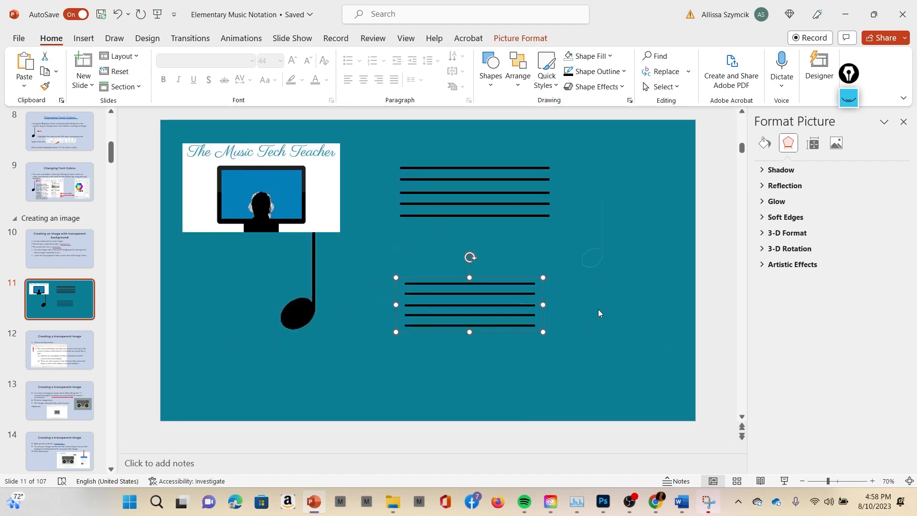
left_click(893, 266)
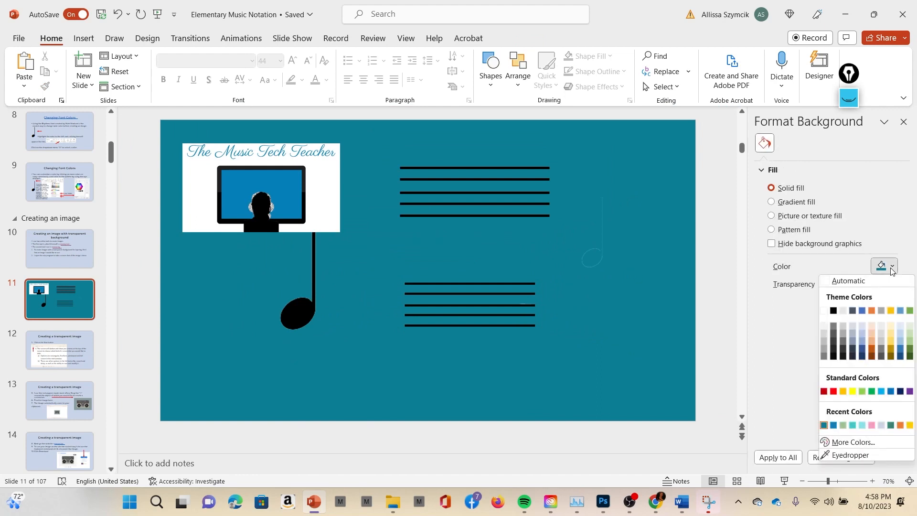
mouse_move(841, 302)
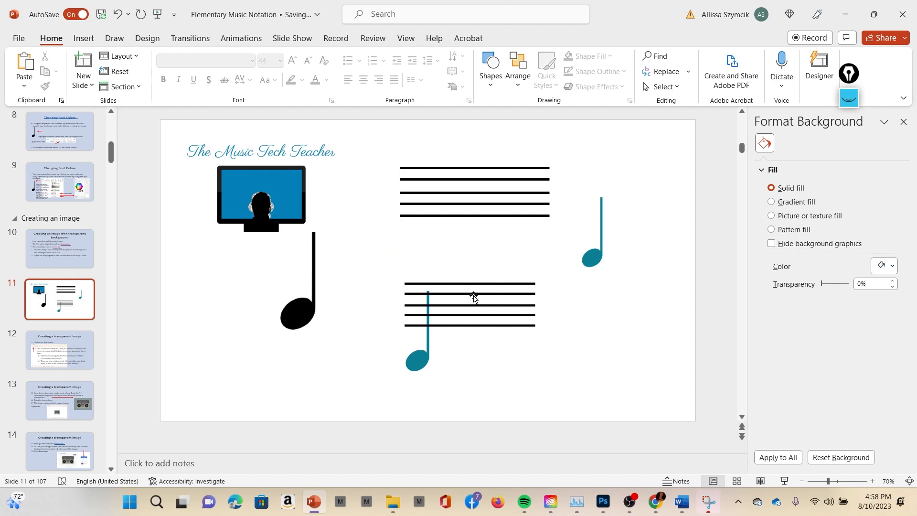
left_click(474, 299)
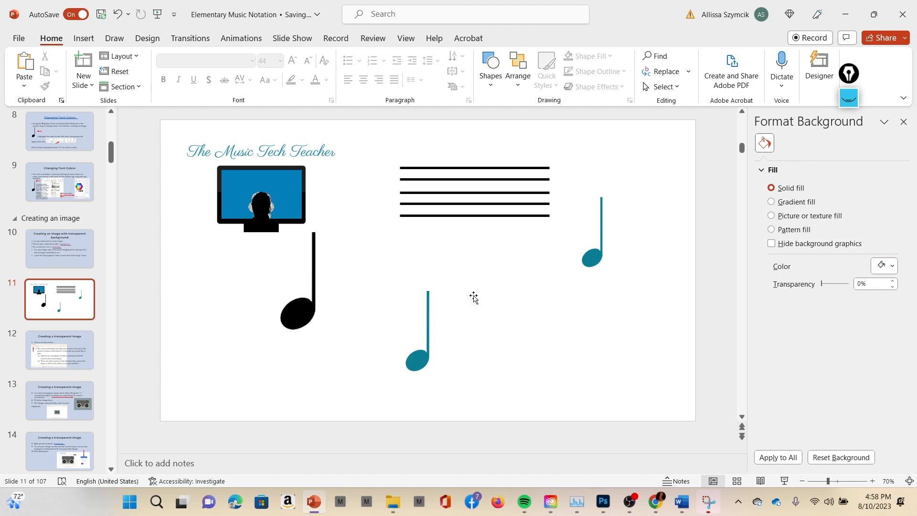
mouse_move(513, 242)
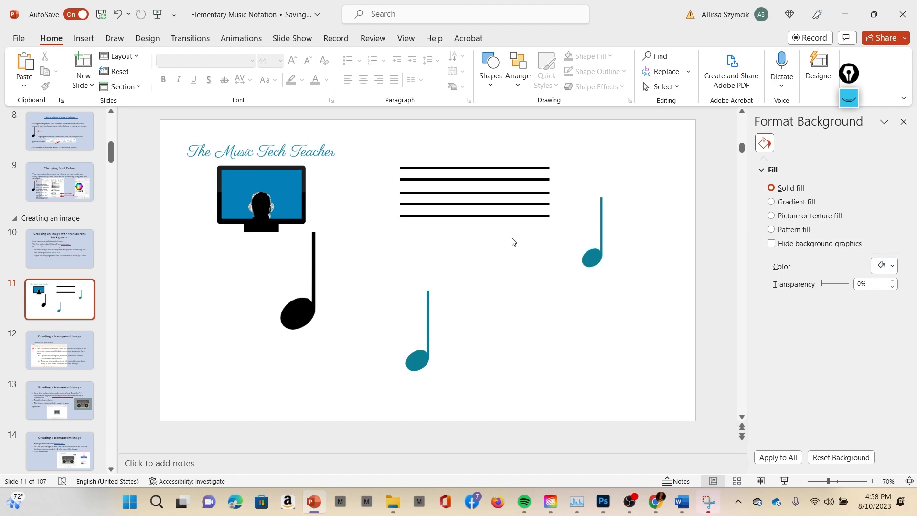
Drag the upper-right teal note down to sit level with, right of, the other teal note
left_click(592, 259)
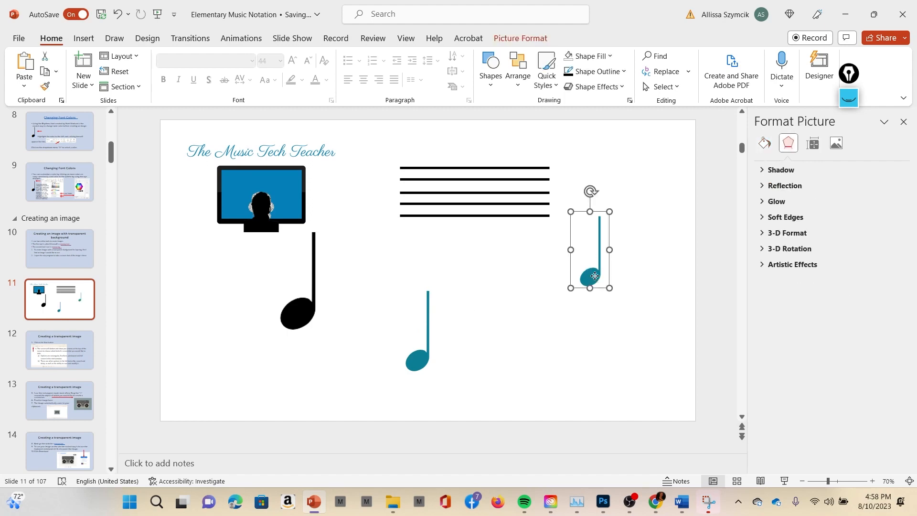
left_click_drag(592, 275, 344, 335)
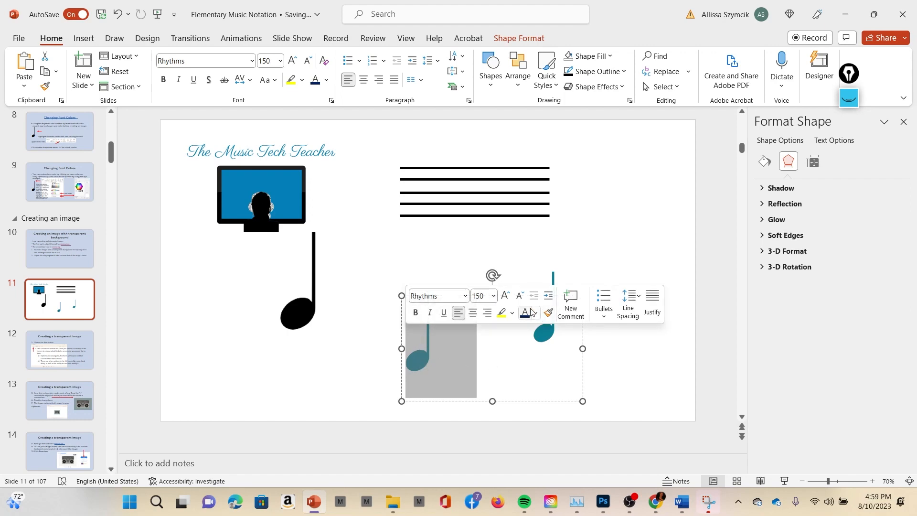
mouse_move(224, 313)
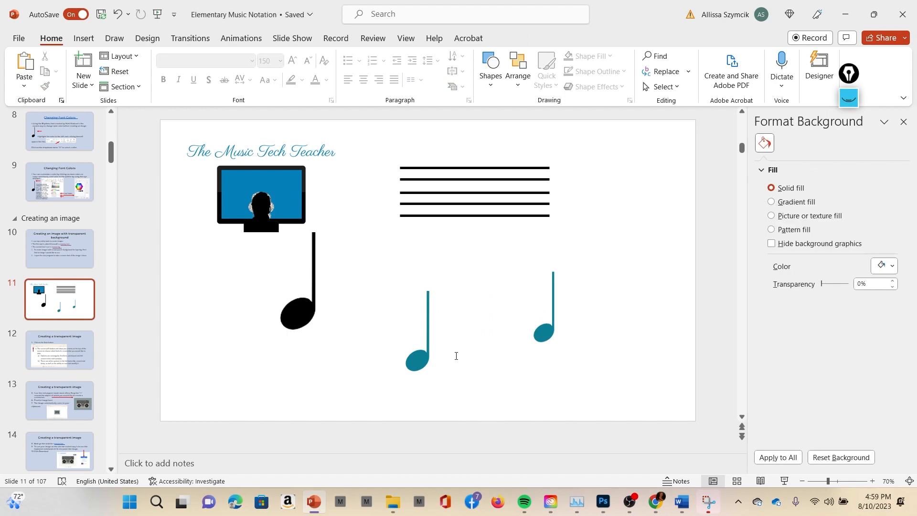
mouse_move(432, 357)
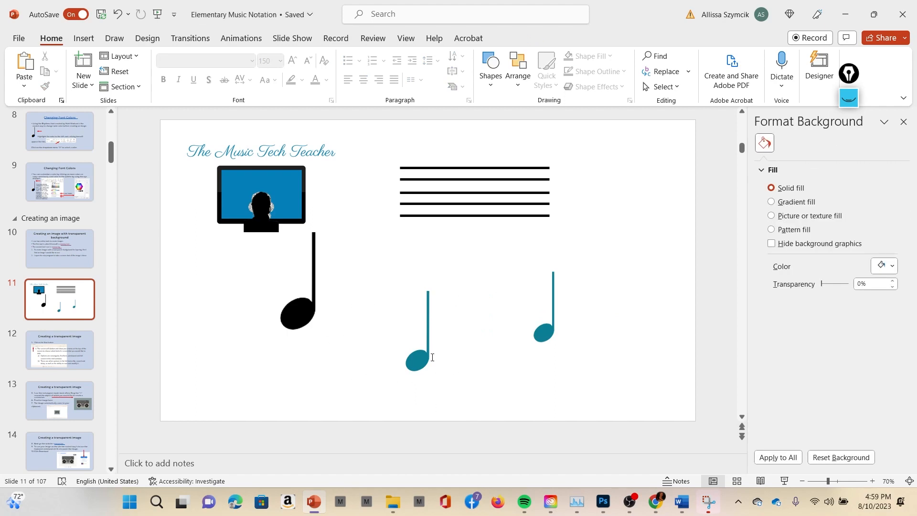
mouse_move(443, 317)
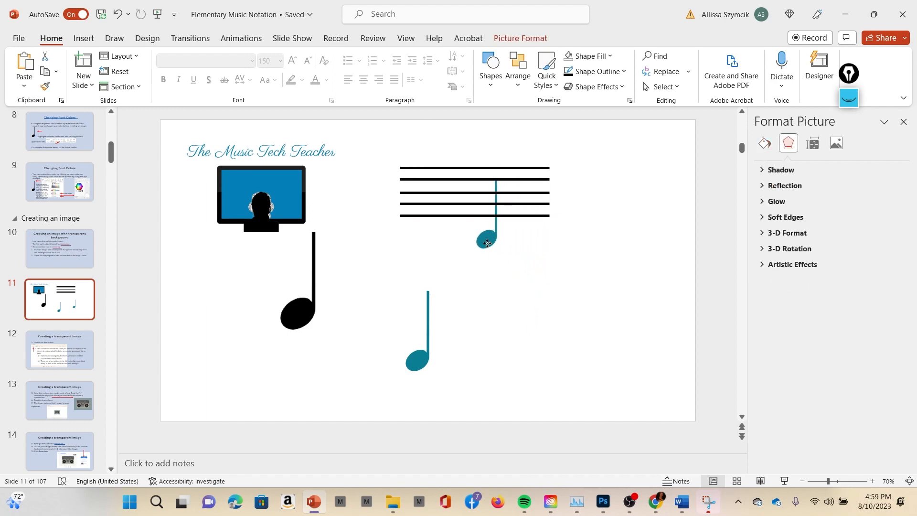
left_click_drag(487, 243, 321, 298)
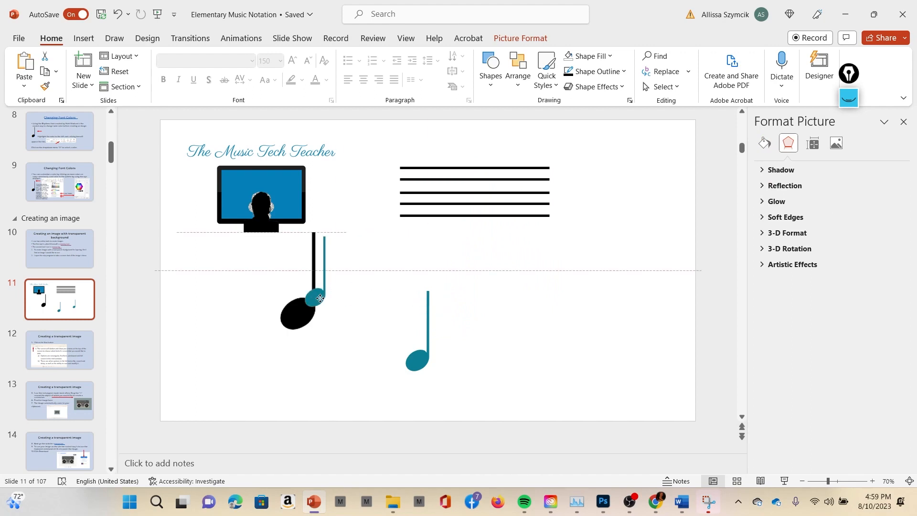
left_click_drag(320, 298, 280, 206)
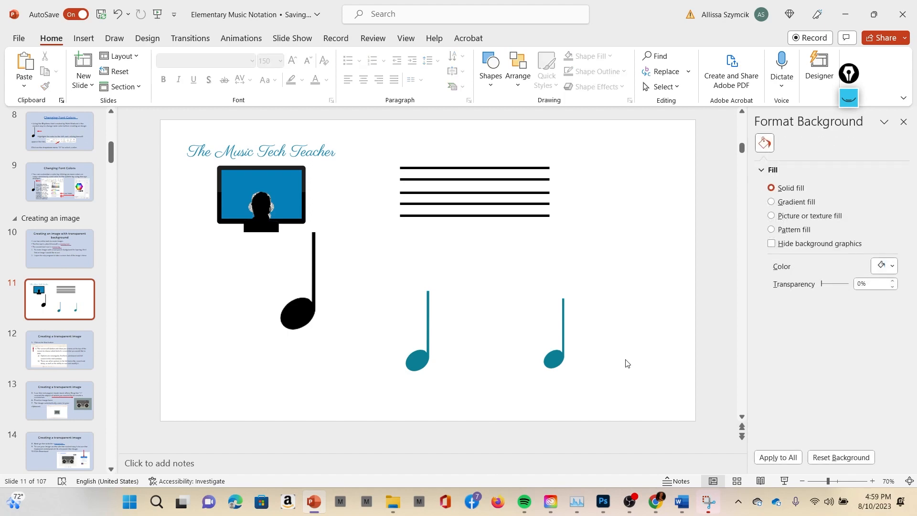
mouse_move(644, 346)
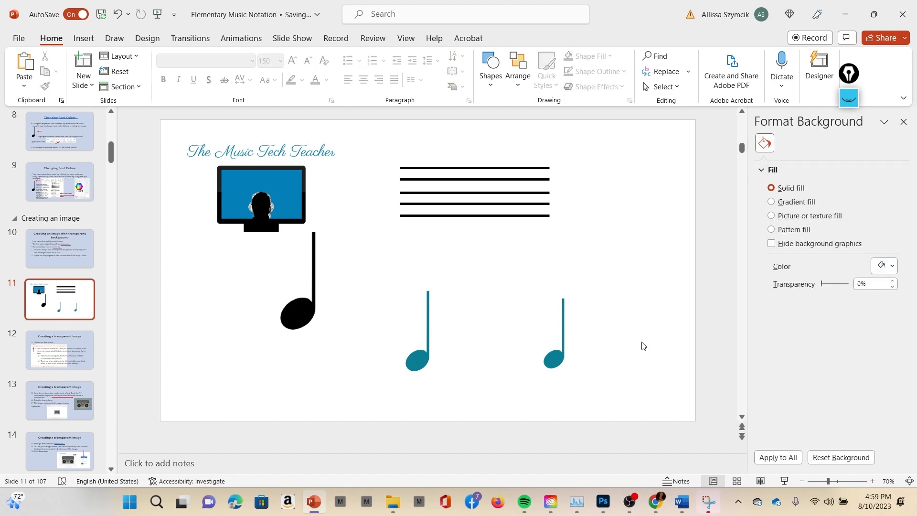